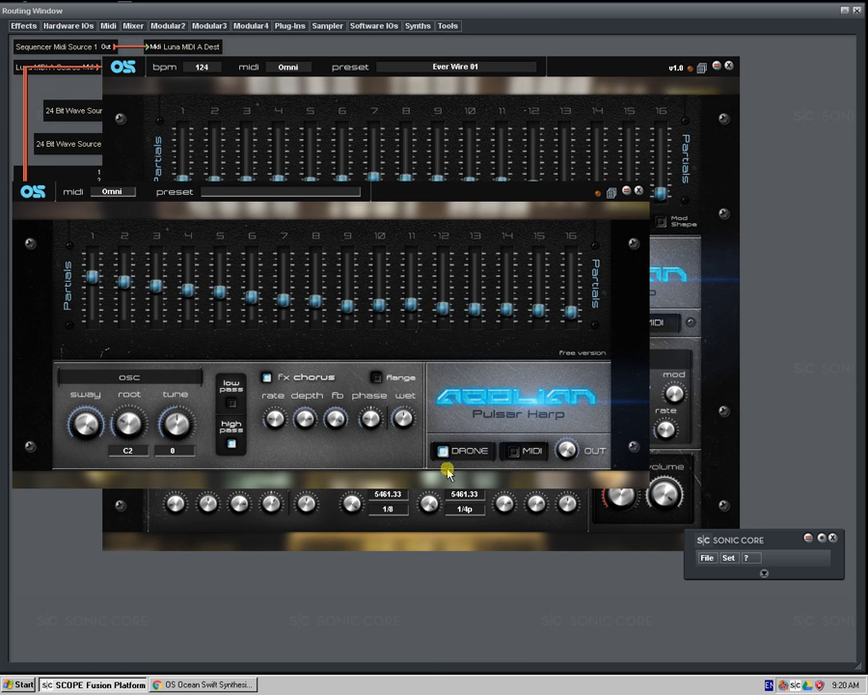
- Turn off the free Aeolian Pulsar Harp's DRONE toggle, then bring the browser forward
left_click(443, 450)
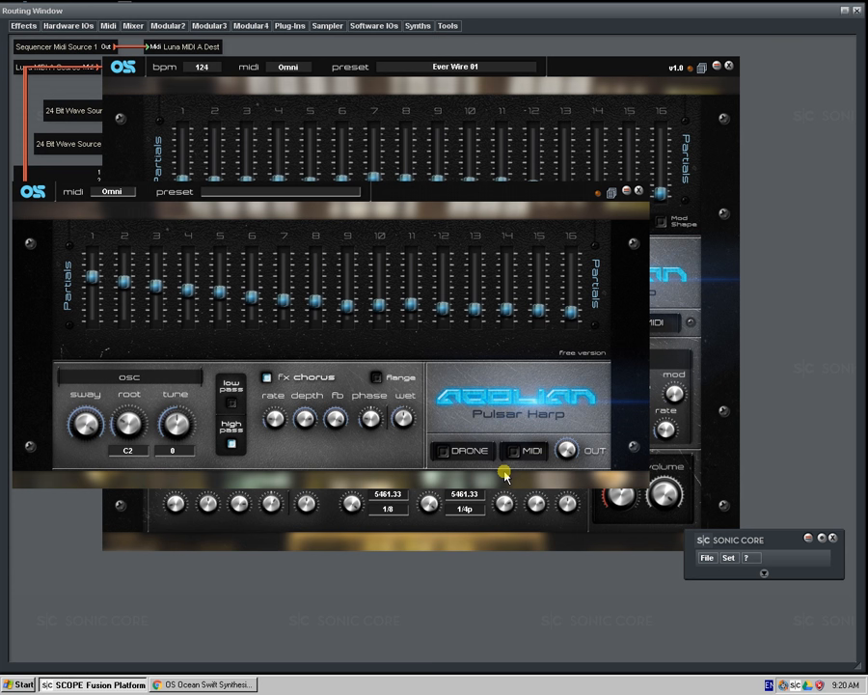
left_click(203, 685)
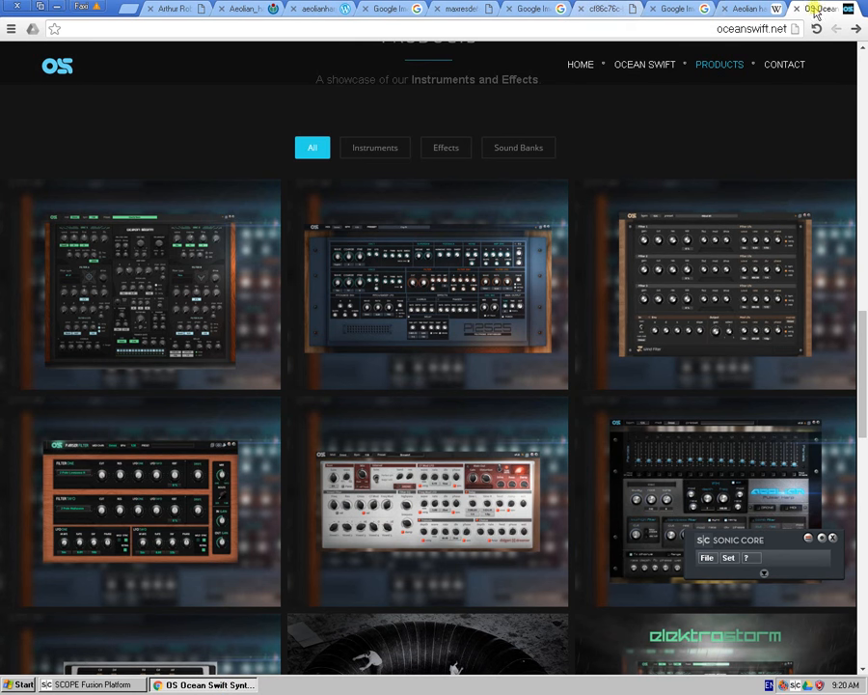
- Read the Wikipedia Aeolian harp article and close a harp sculpture image tab
left_click(748, 8)
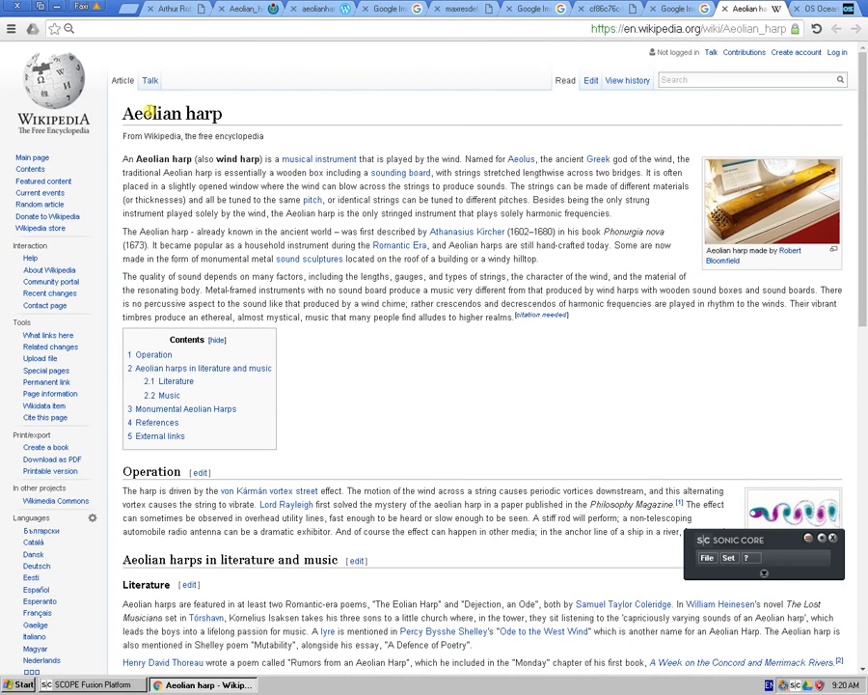
scroll("down", 3)
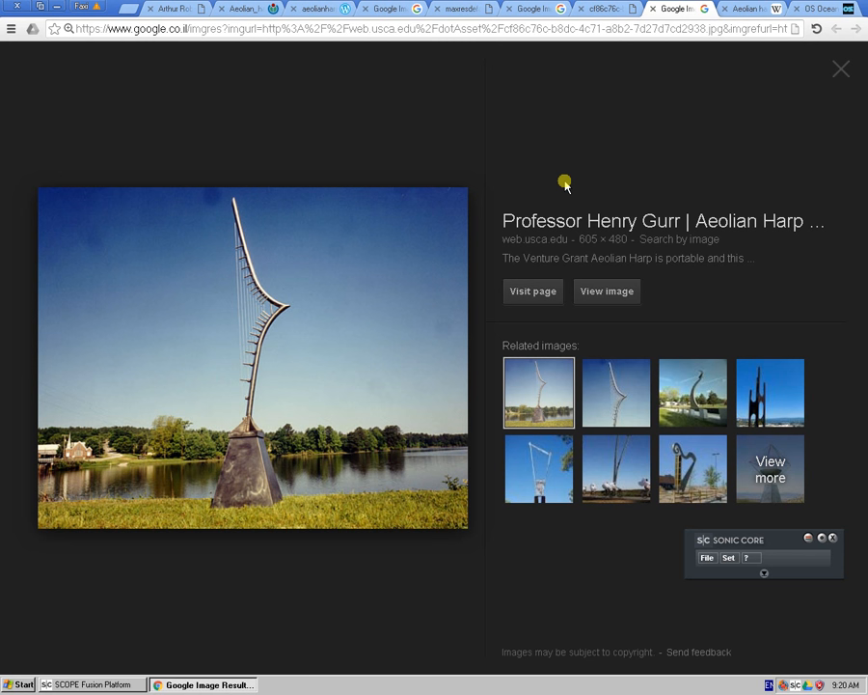
left_click(607, 290)
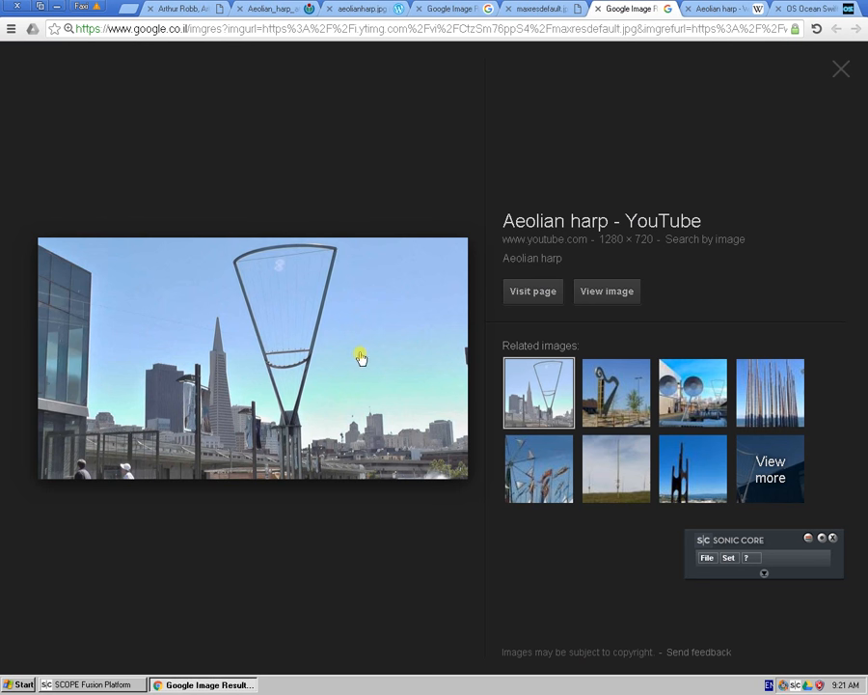
mouse_move(408, 401)
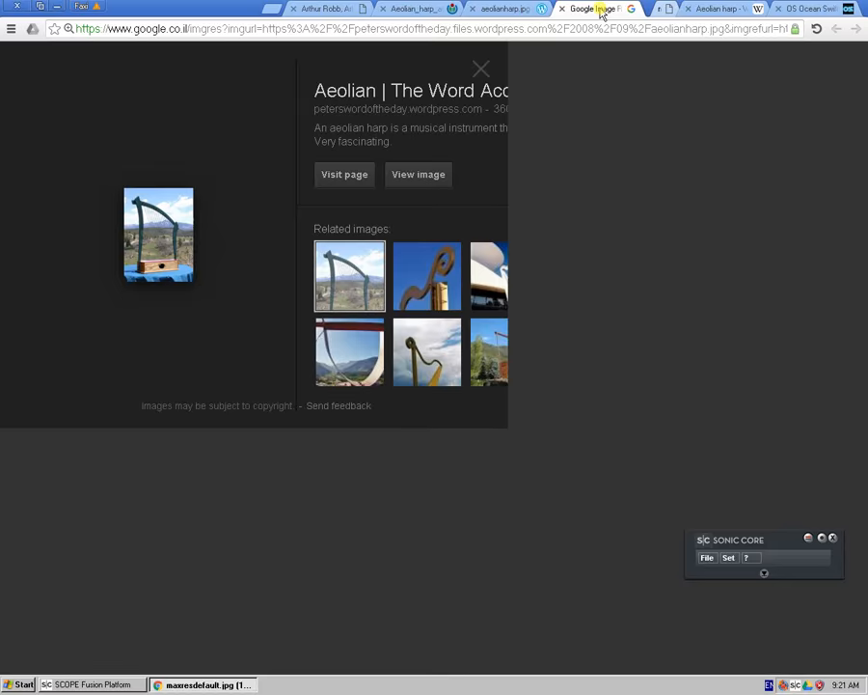
- Close the Google image and Tre-Ysgawen Hall photo tabs, then view the Little Aeolian Harp Page
left_click(418, 175)
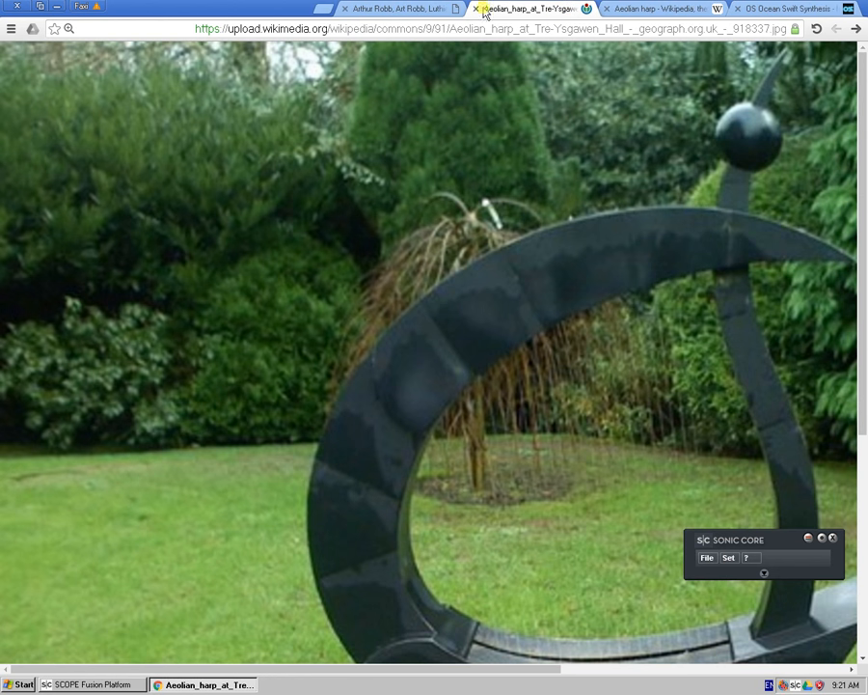
left_click(473, 8)
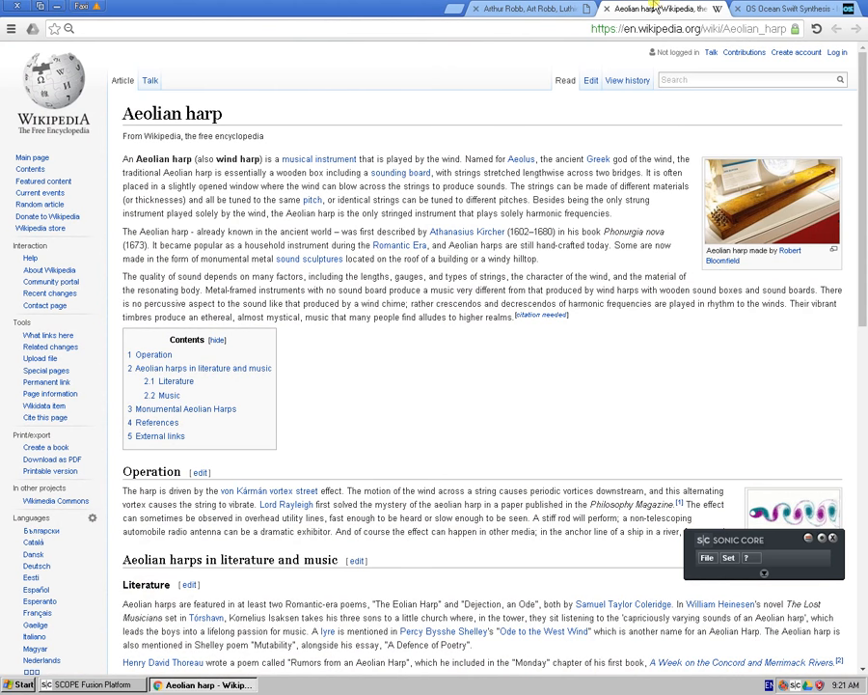
left_click(526, 8)
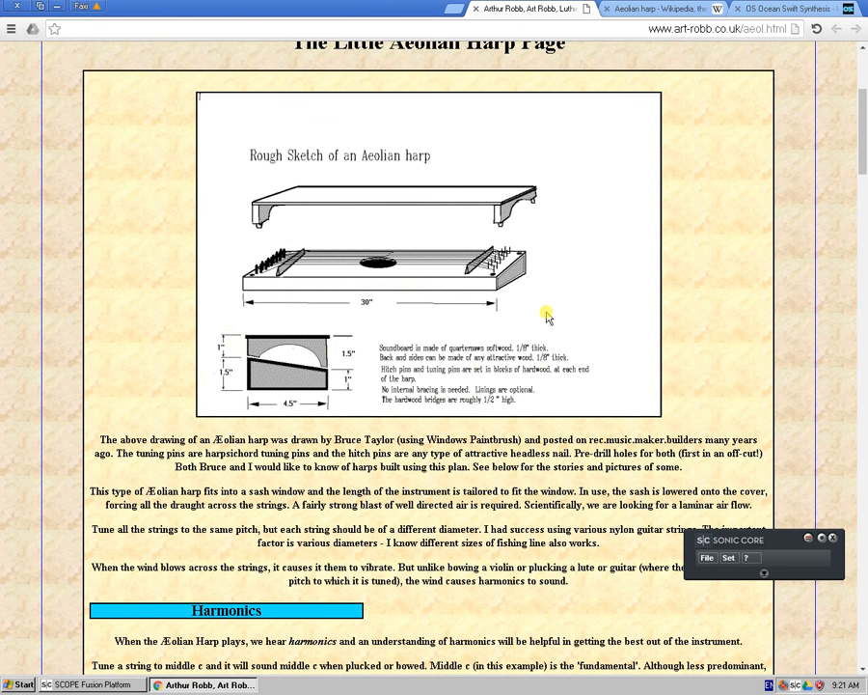
mouse_move(550, 347)
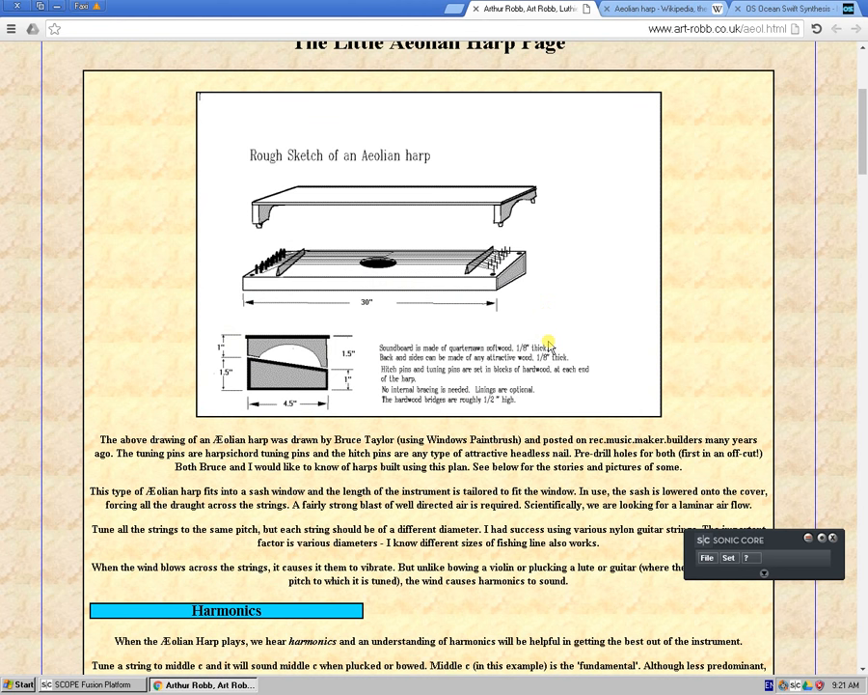
- Back on Wikipedia, enlarge the Mazzano Aeolian harp photo, then close the viewer
left_click(637, 9)
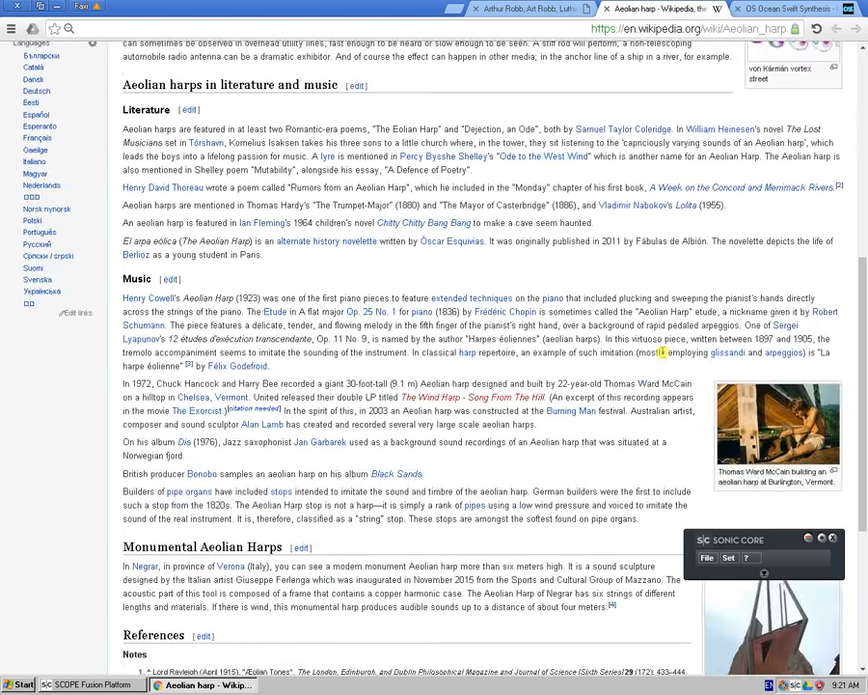
scroll("down", 3)
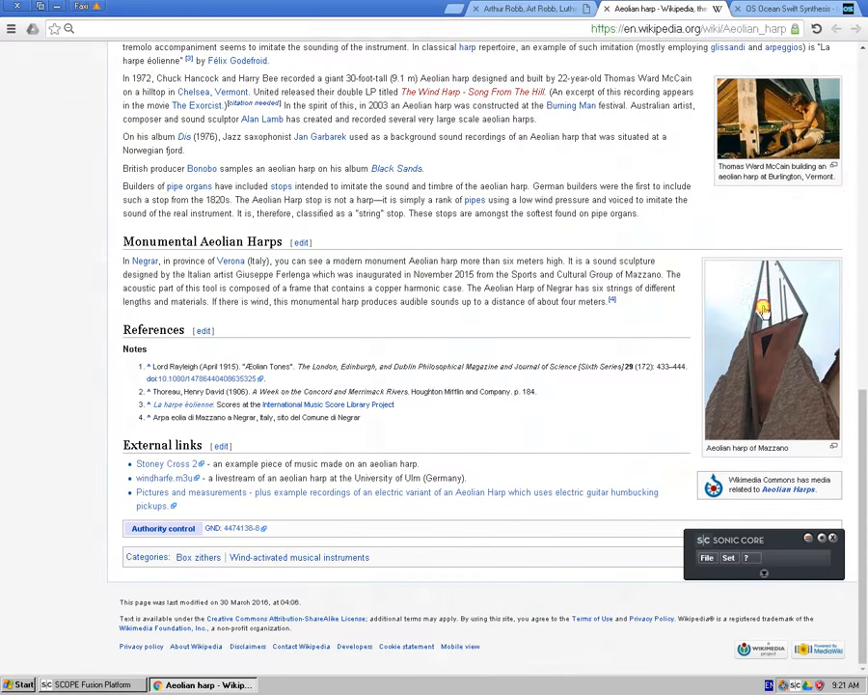
left_click(771, 348)
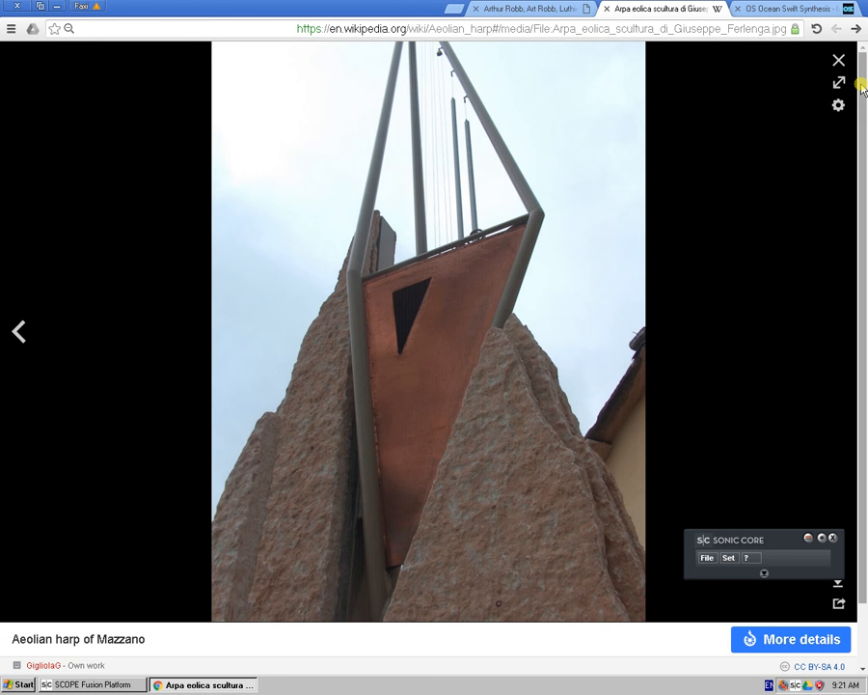
left_click(839, 59)
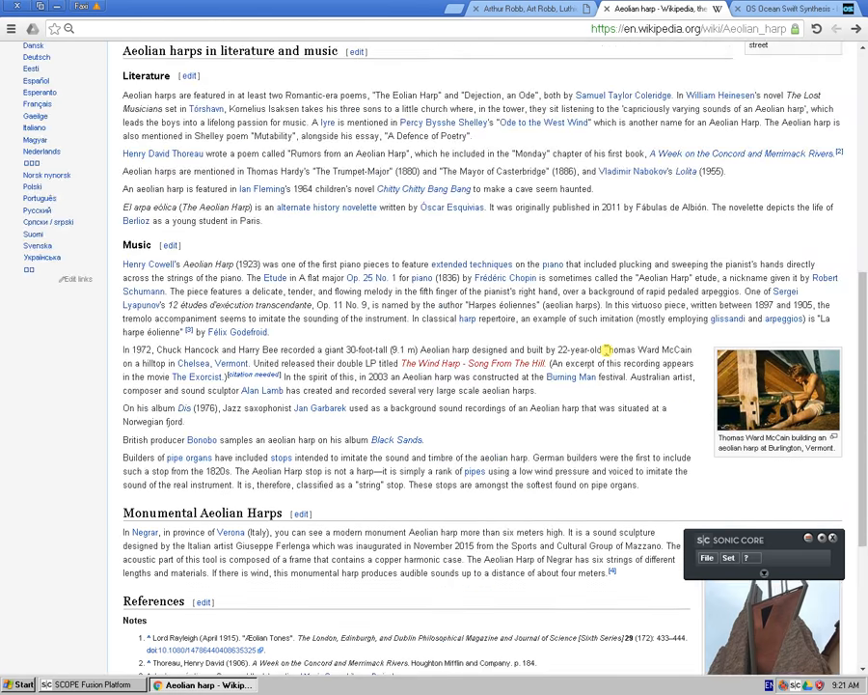
scroll("up", 3)
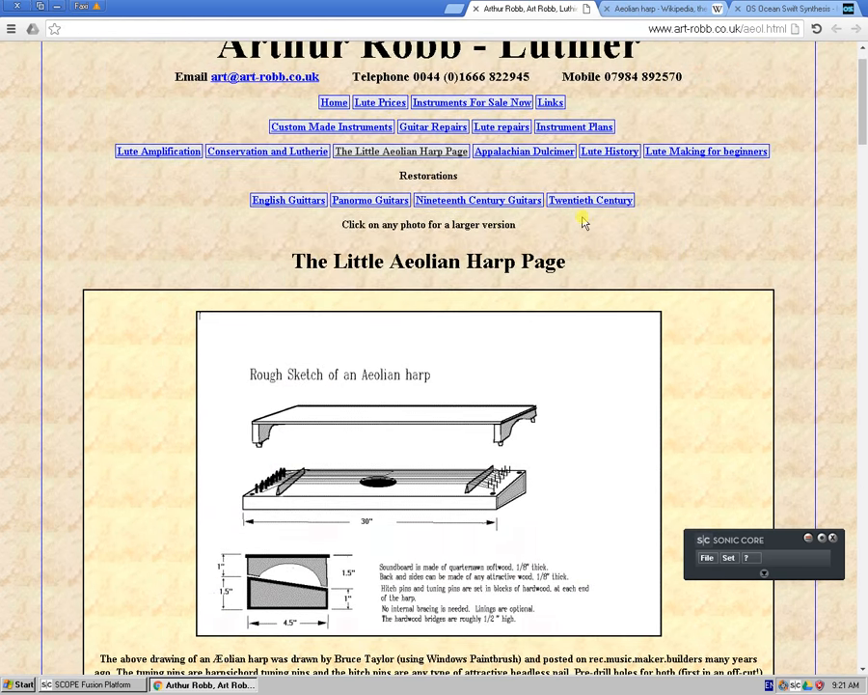
- Highlight the Harmonics text on the Little Aeolian Harp Page, then return to Wikipedia and close the Art Robb tab
scroll("down", 3)
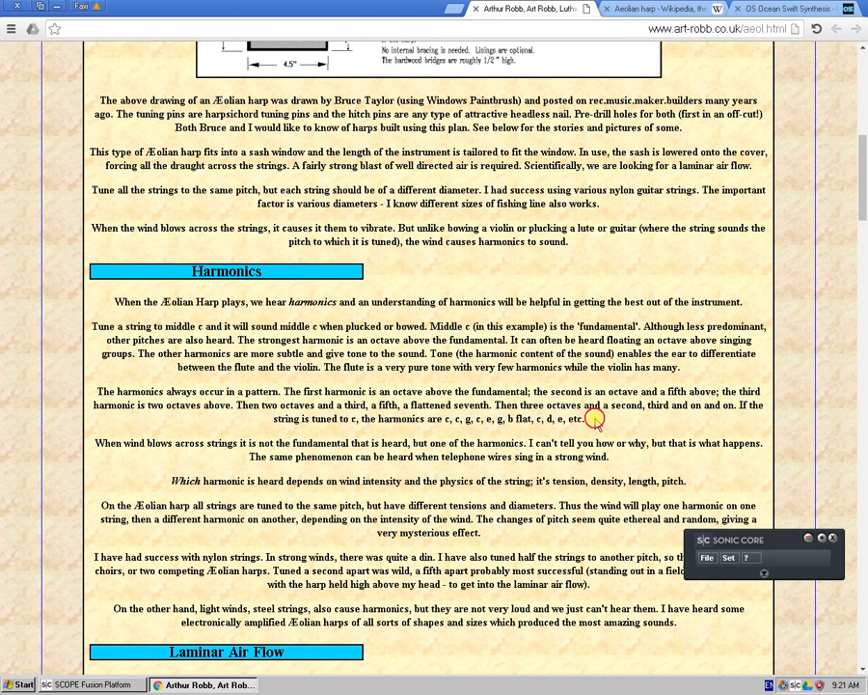
left_click_drag(273, 404, 588, 420)
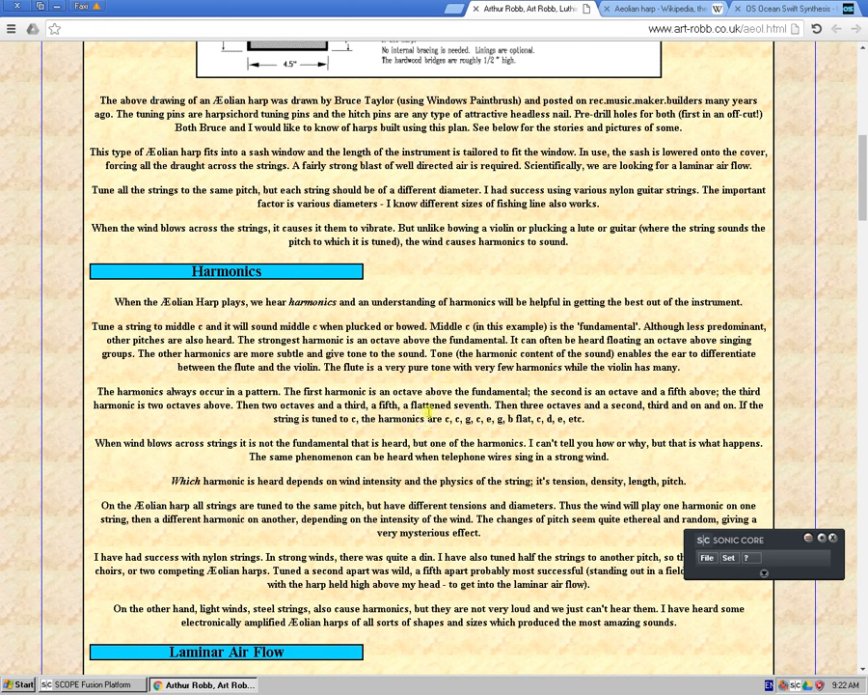
left_click_drag(439, 418, 584, 418)
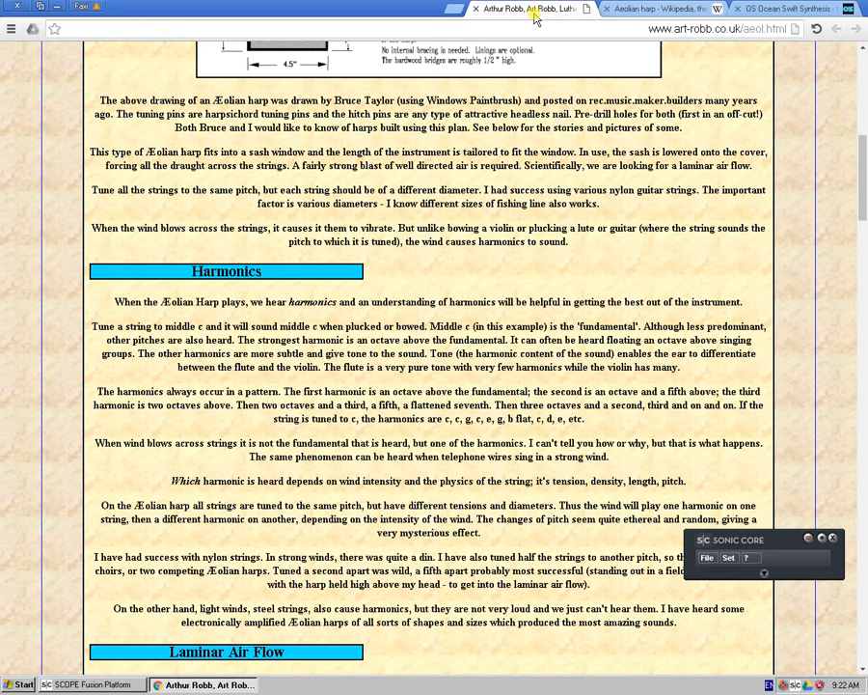
left_click(661, 7)
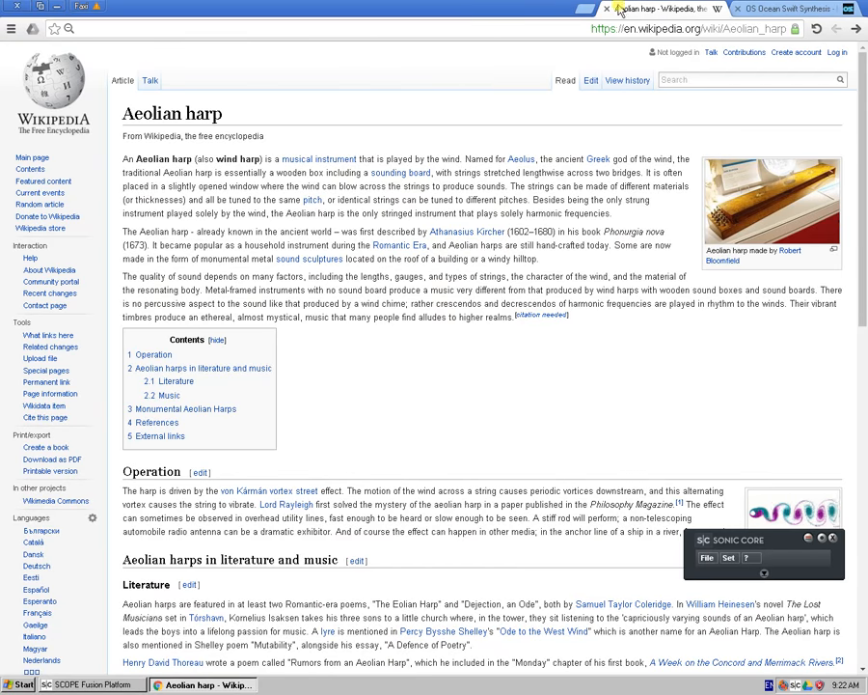
left_click(791, 8)
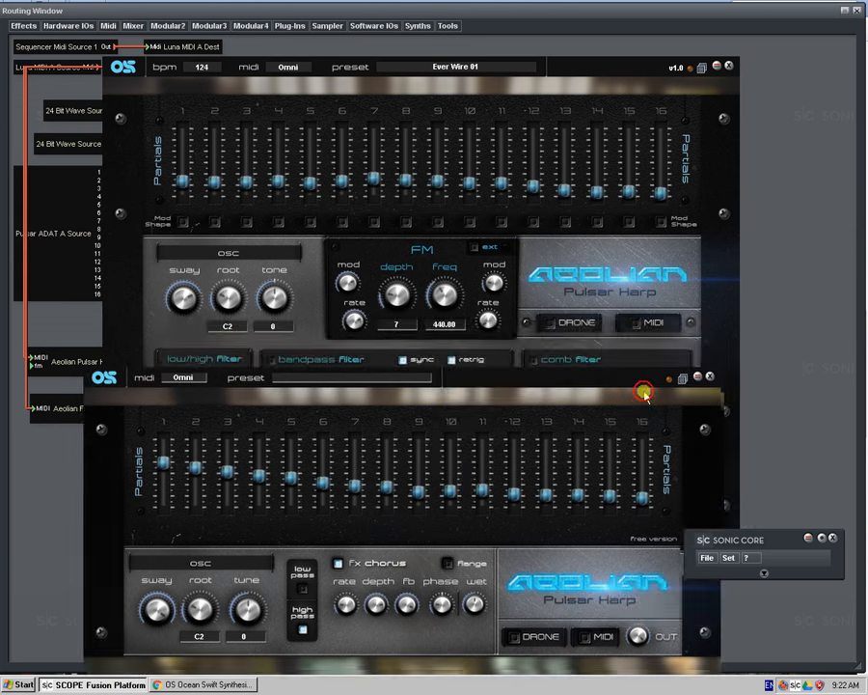
- Drag the free harp panel up and right over the full version's lower part
left_click_drag(644, 393, 754, 321)
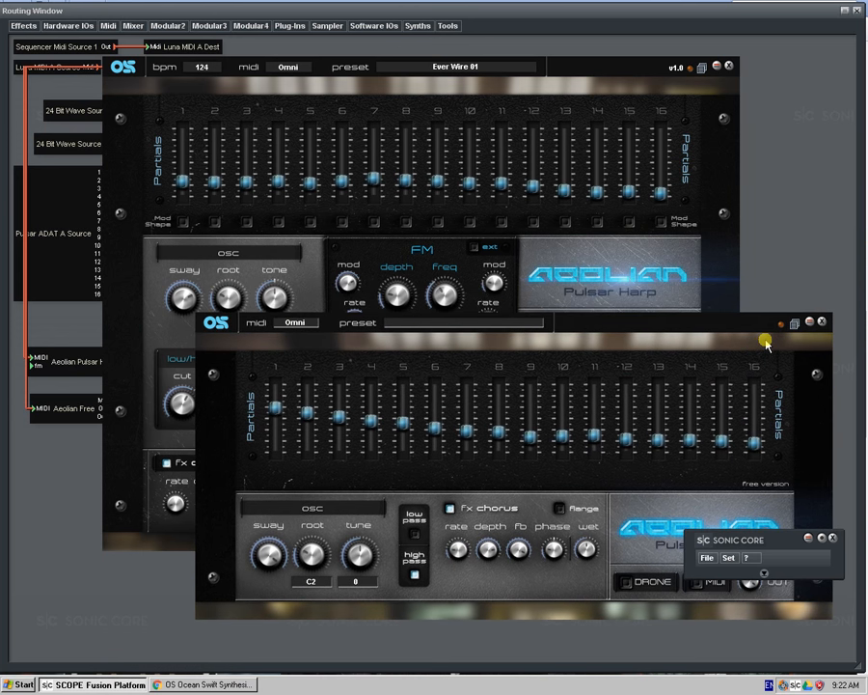
mouse_move(765, 341)
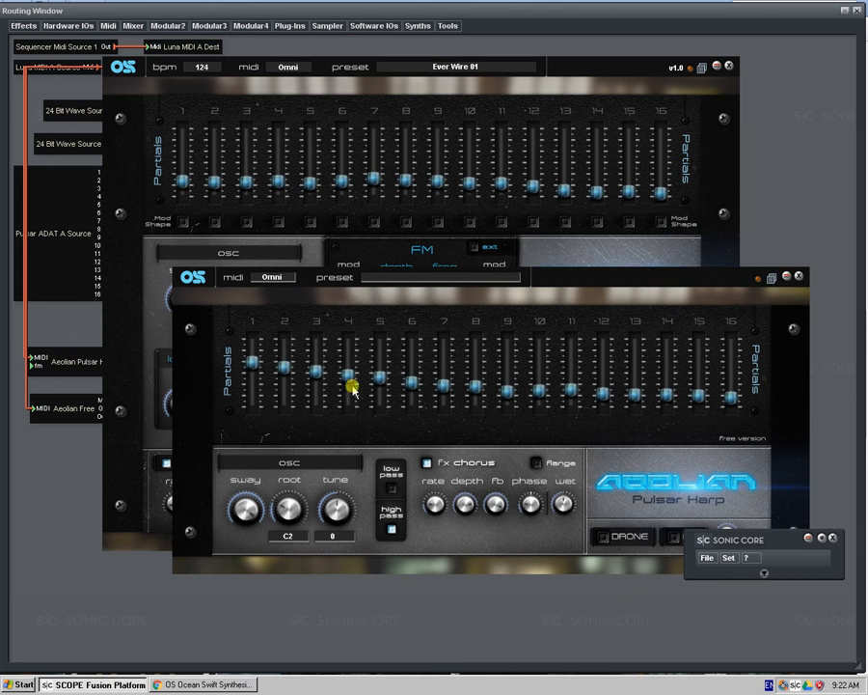
left_click_drag(352, 386, 261, 371)
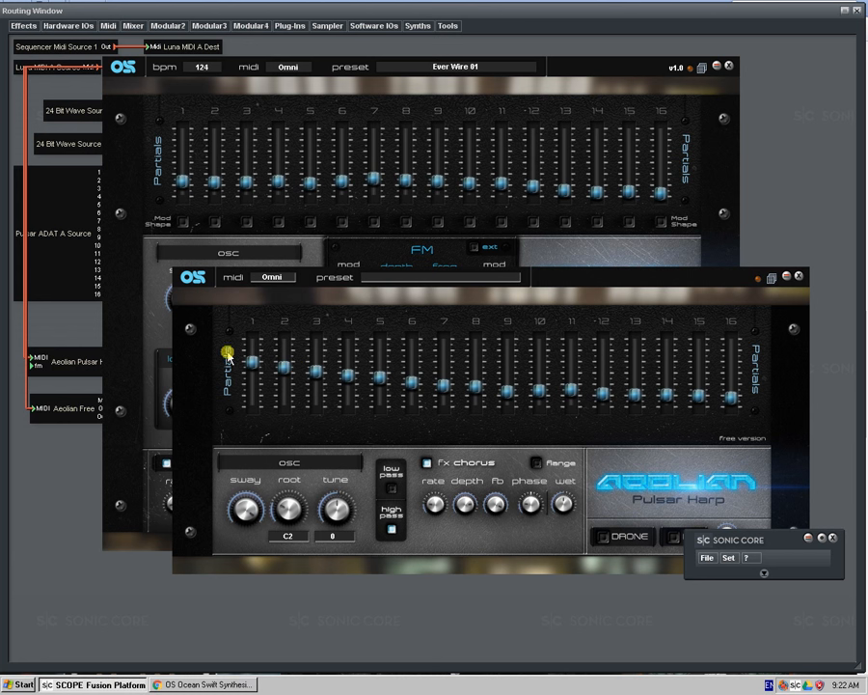
mouse_move(647, 273)
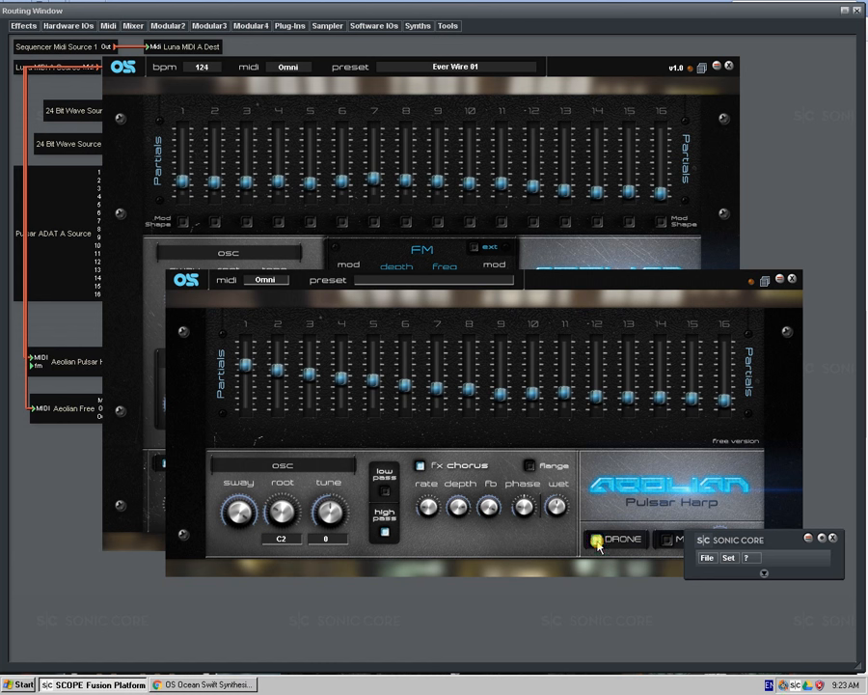
left_click_drag(278, 361, 278, 410)
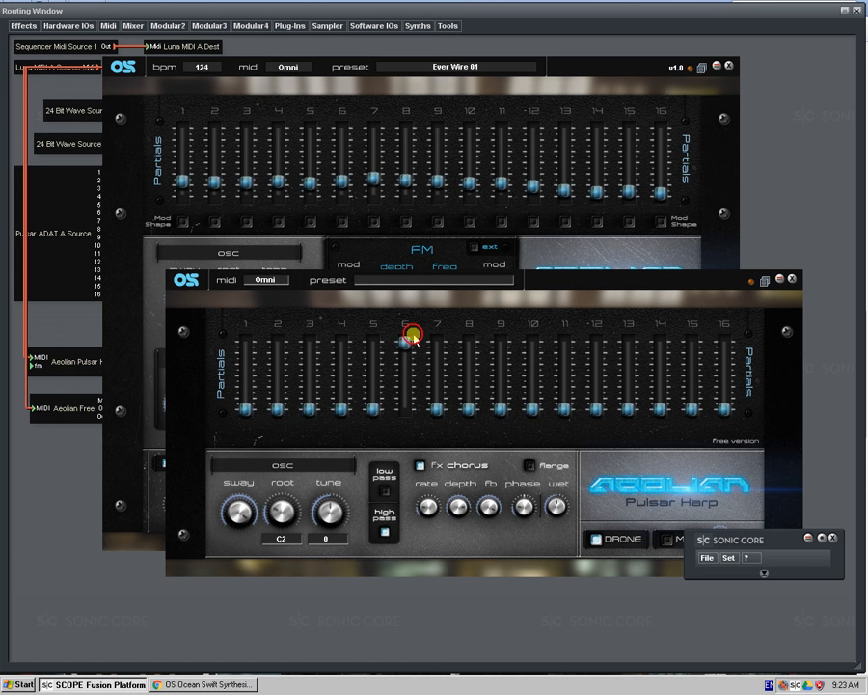
- Bring the free harp's partial 6 slider to about half height
left_click_drag(411, 334, 406, 367)
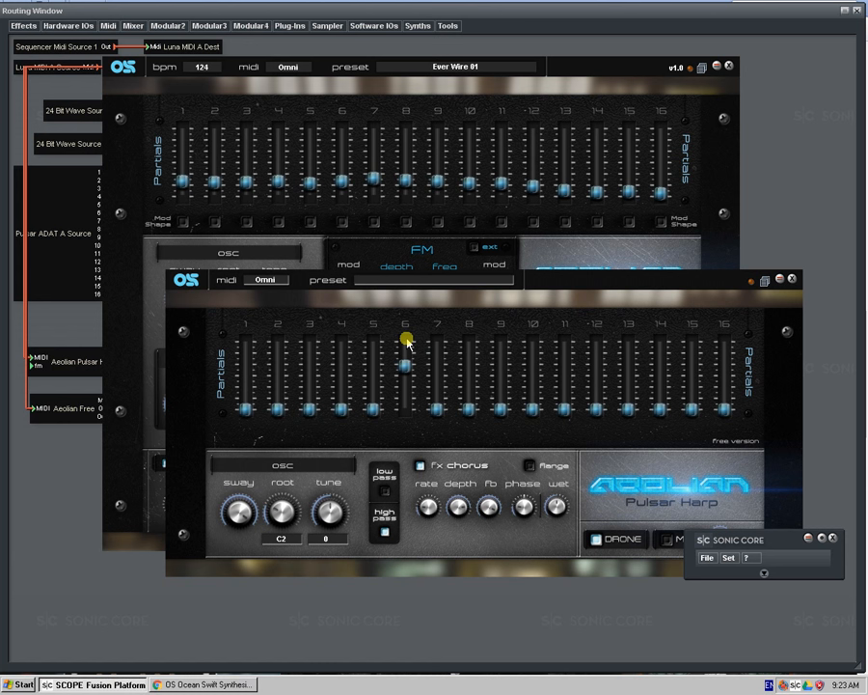
left_click_drag(405, 338, 405, 390)
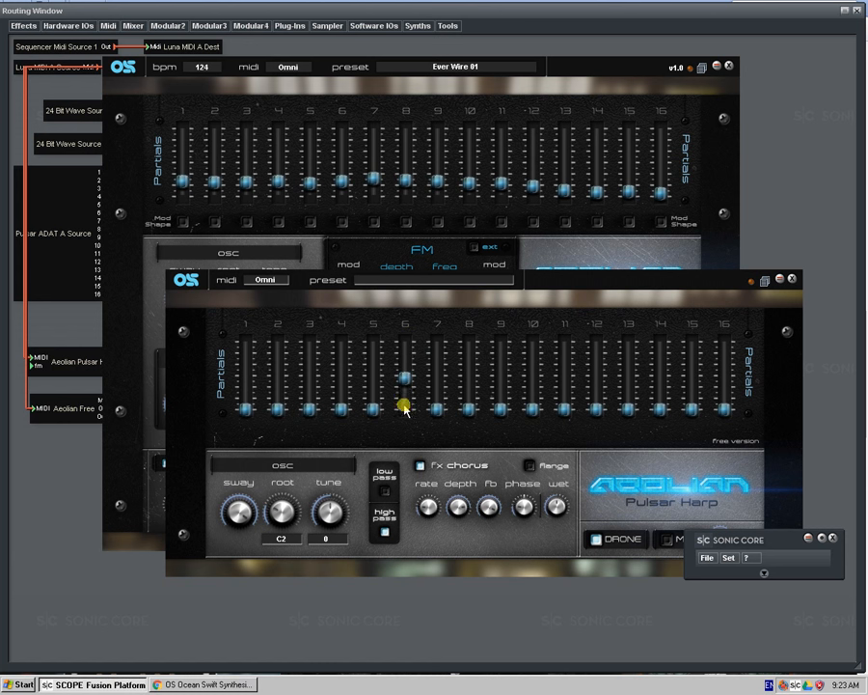
left_click_drag(404, 406, 398, 352)
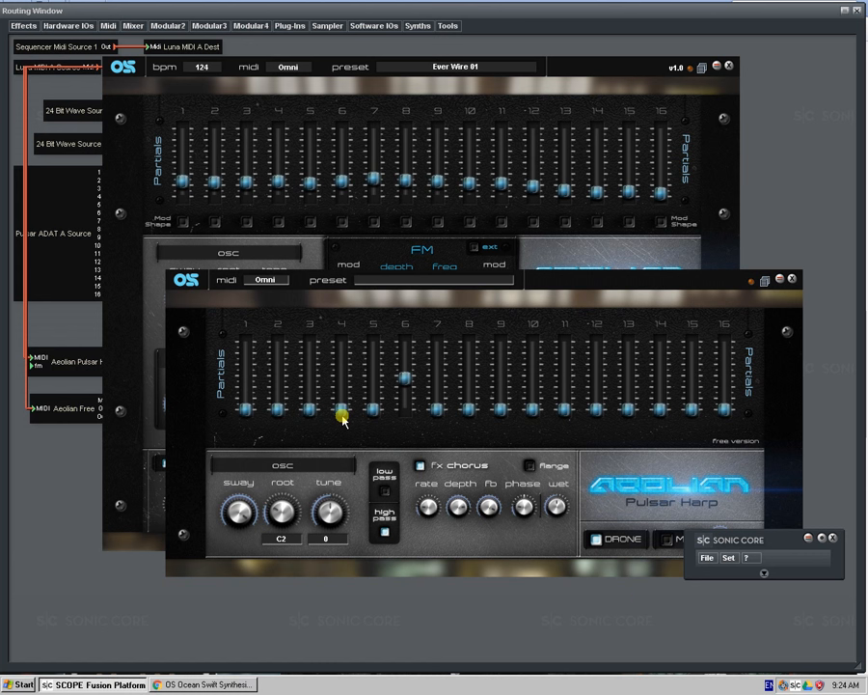
left_click_drag(341, 410, 345, 333)
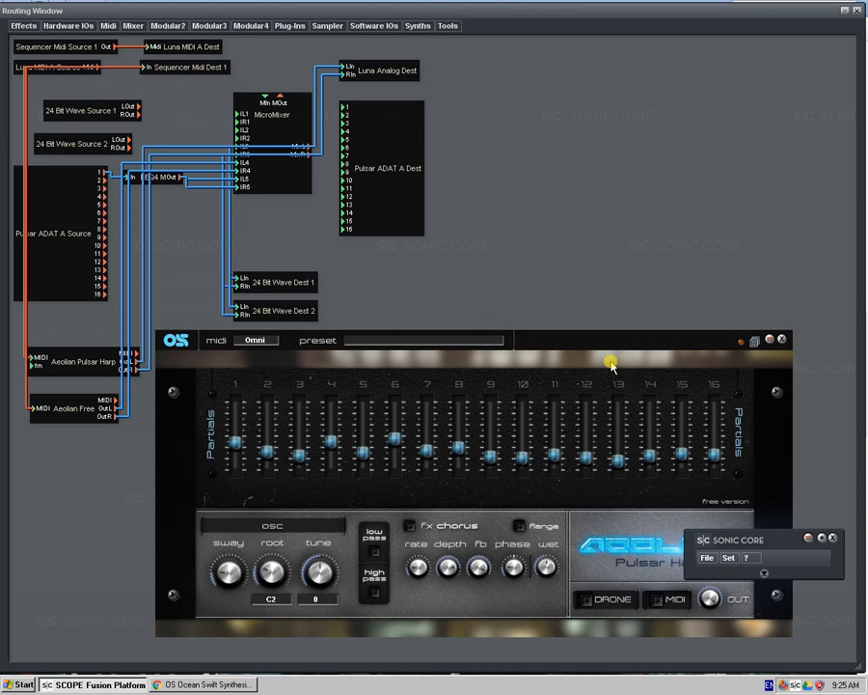
mouse_move(605, 364)
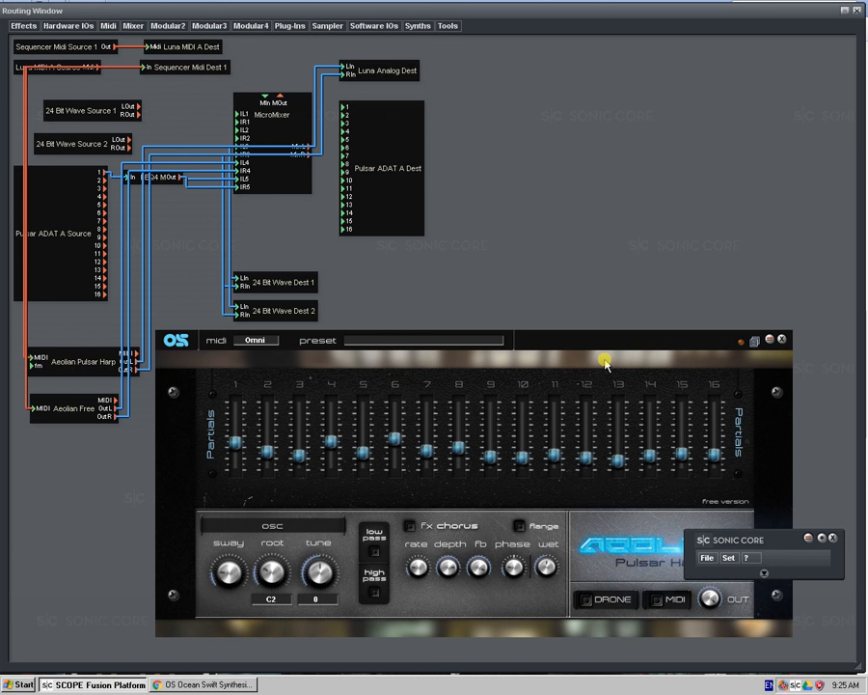
mouse_move(603, 365)
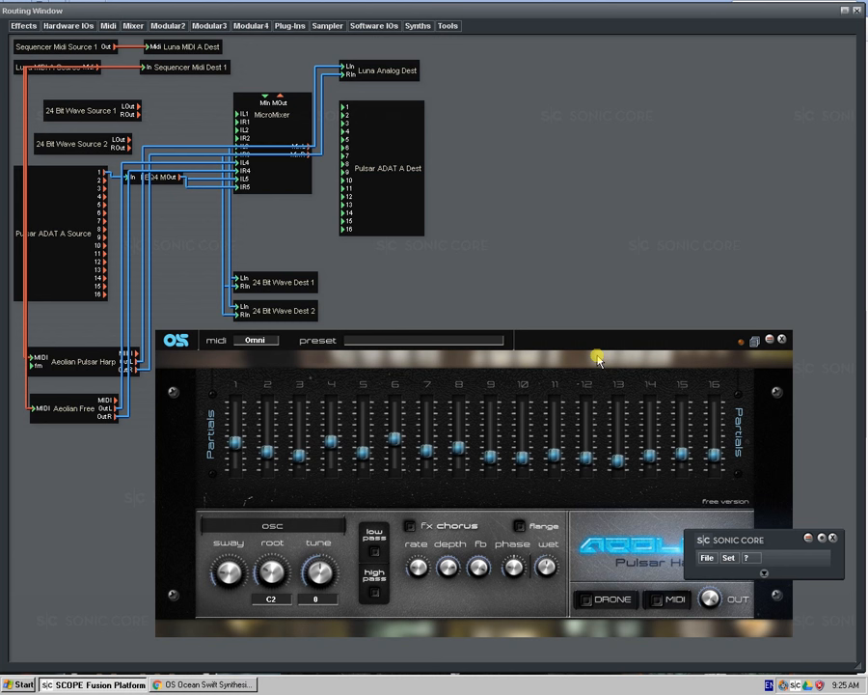
mouse_move(608, 368)
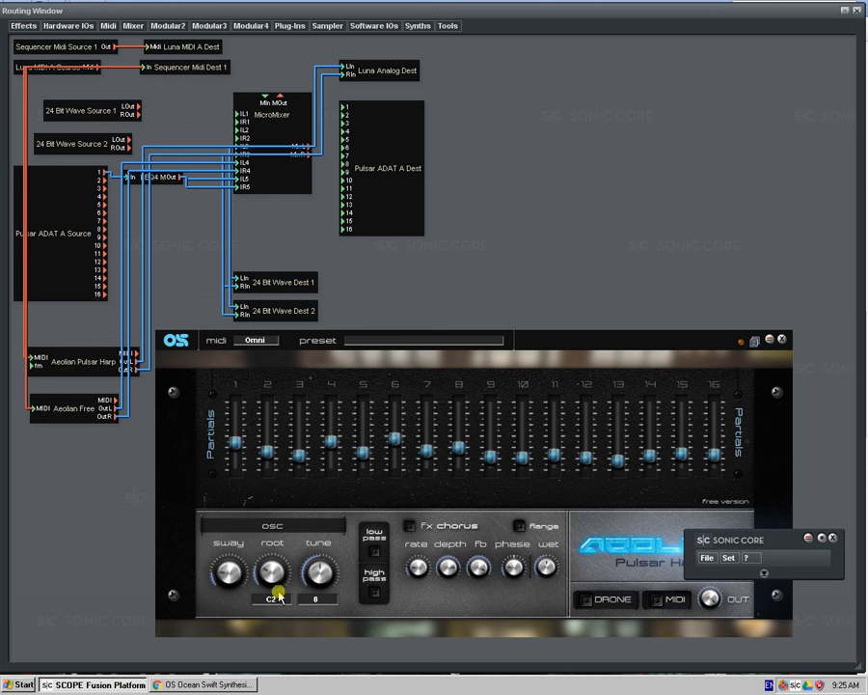
- Detune the free harp upward and back to 0, then set root to C3
left_click(273, 571)
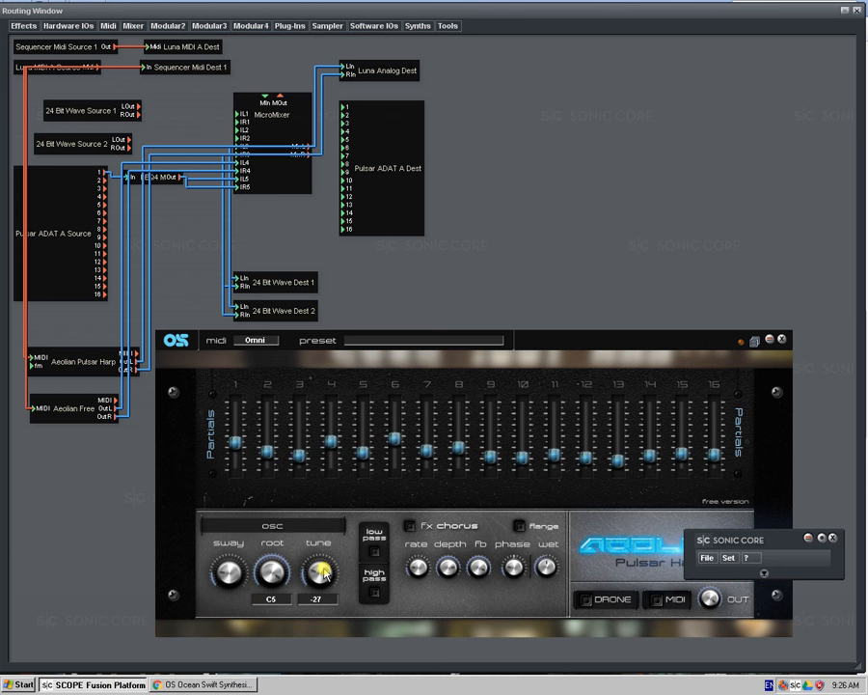
left_click_drag(319, 570, 324, 560)
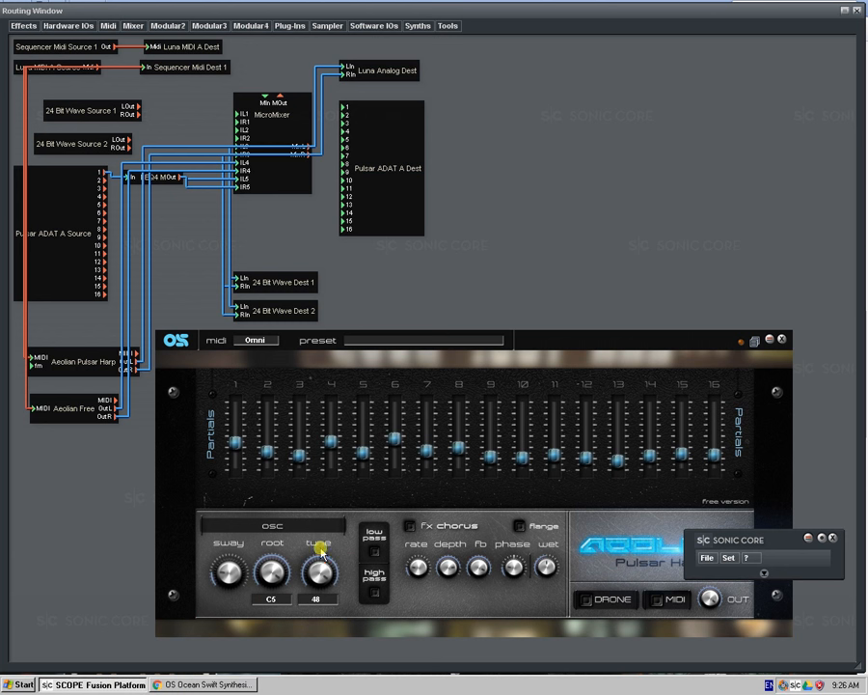
left_click_drag(318, 569, 280, 574)
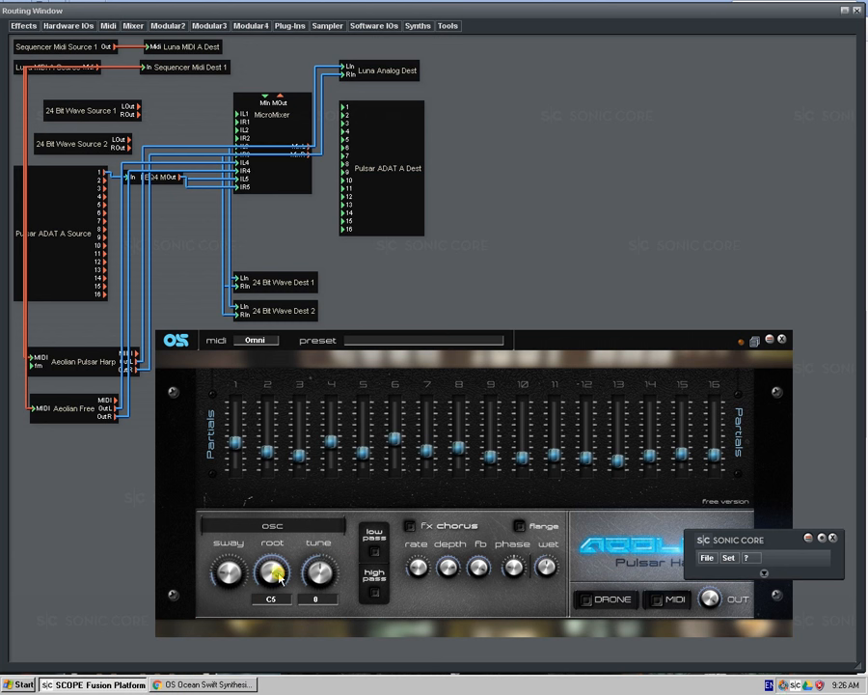
left_click_drag(271, 571, 280, 506)
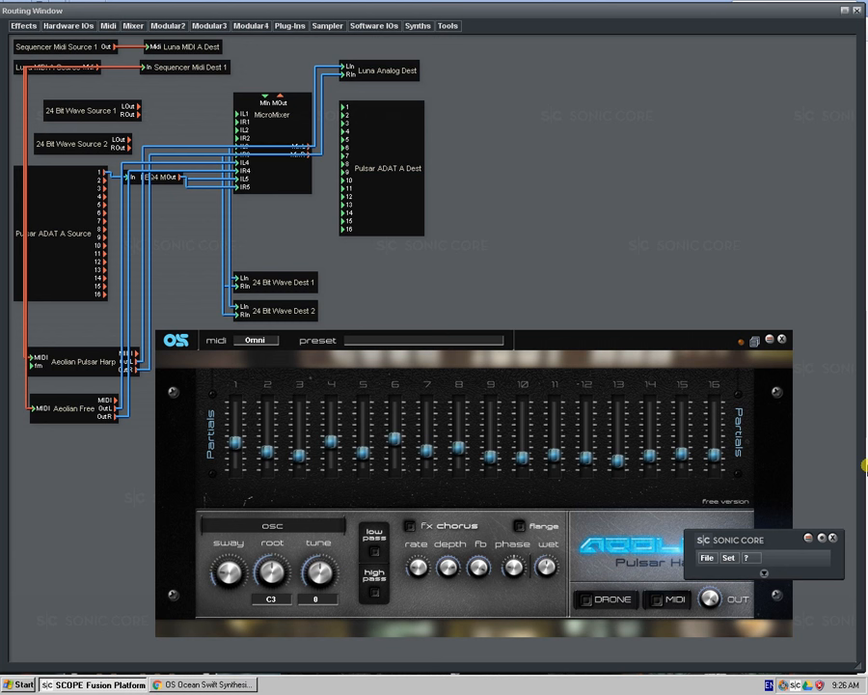
left_click(591, 600)
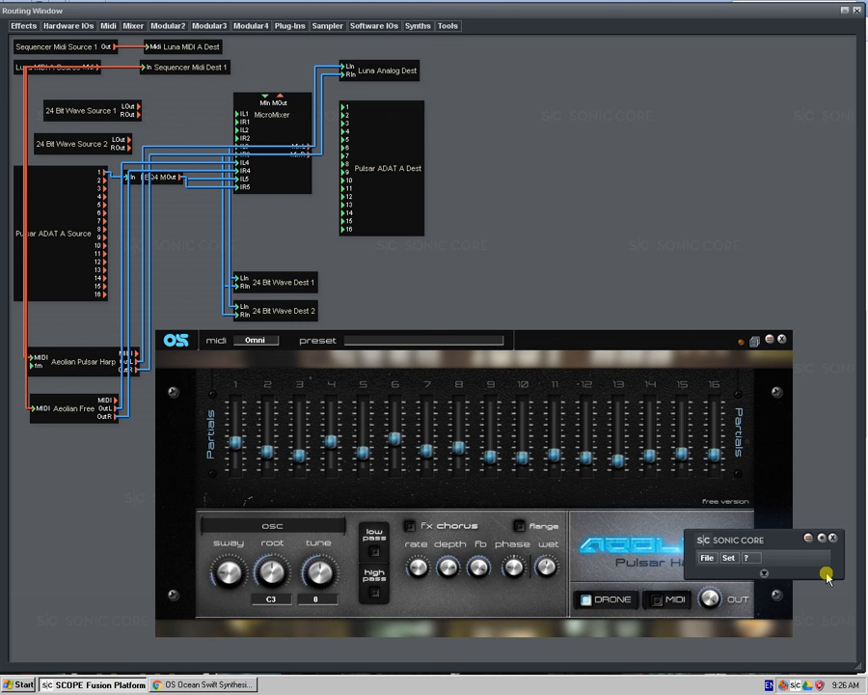
mouse_move(253, 625)
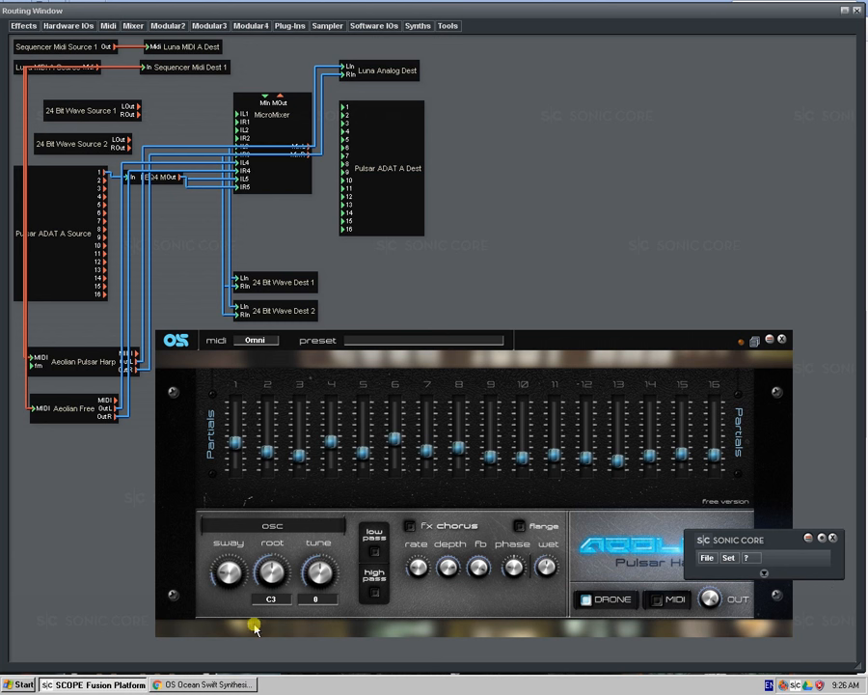
mouse_move(253, 626)
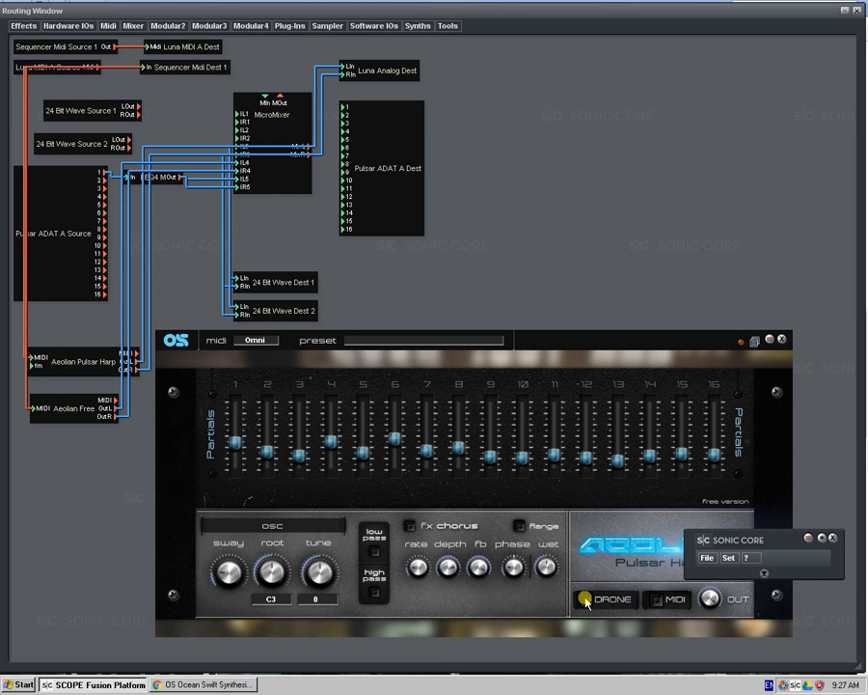
left_click(586, 600)
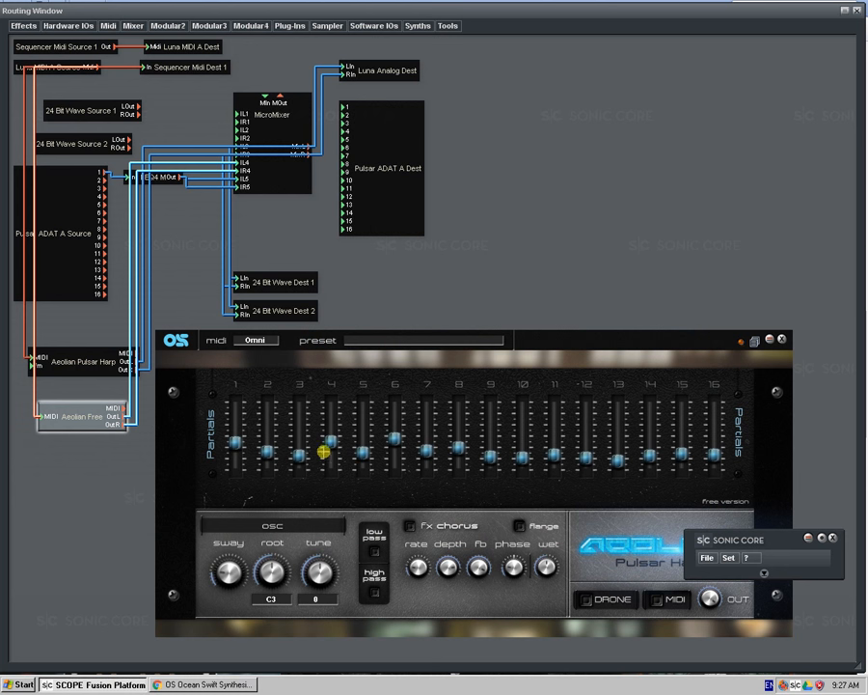
left_click_drag(323, 453, 325, 468)
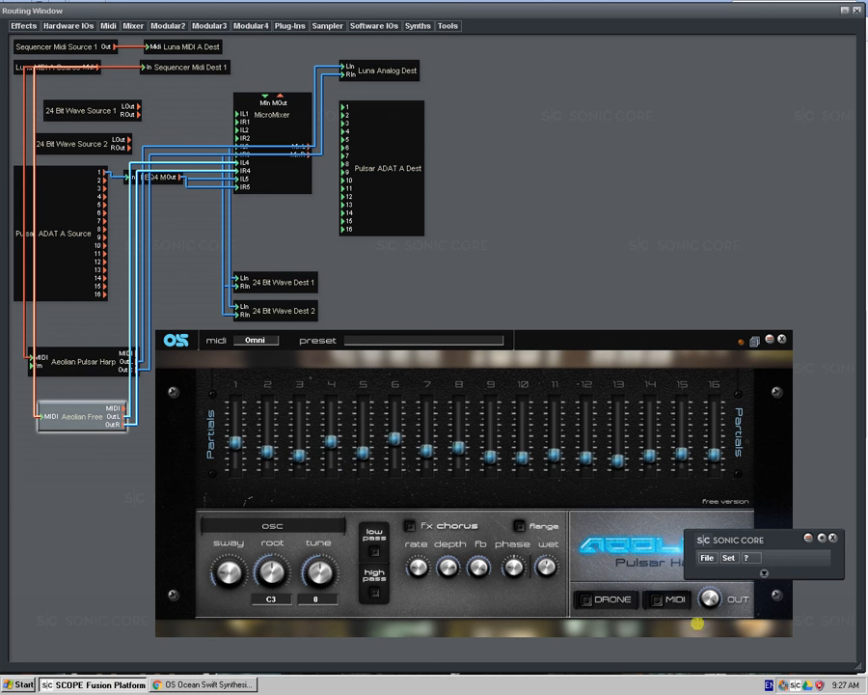
left_click(674, 599)
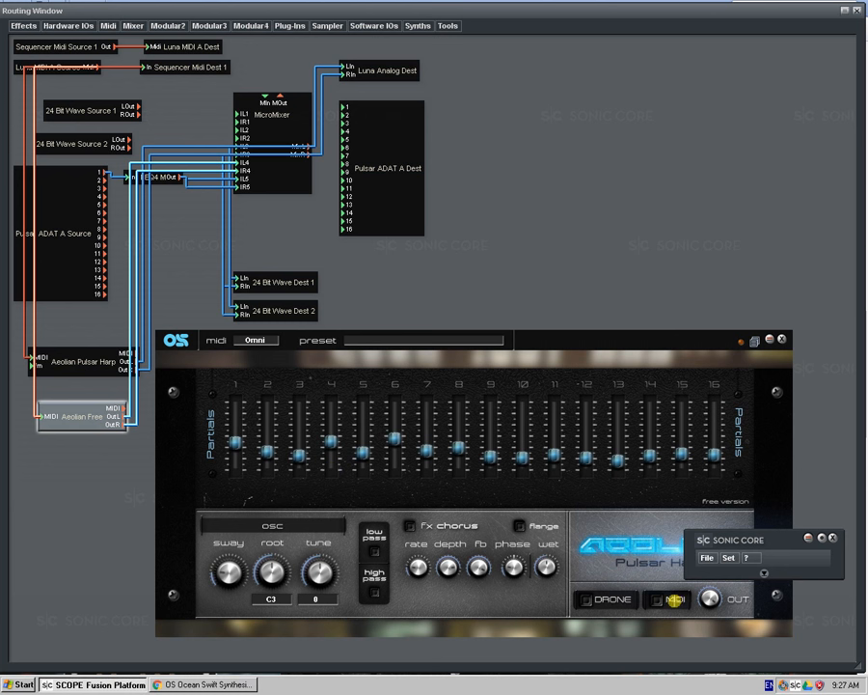
left_click(675, 600)
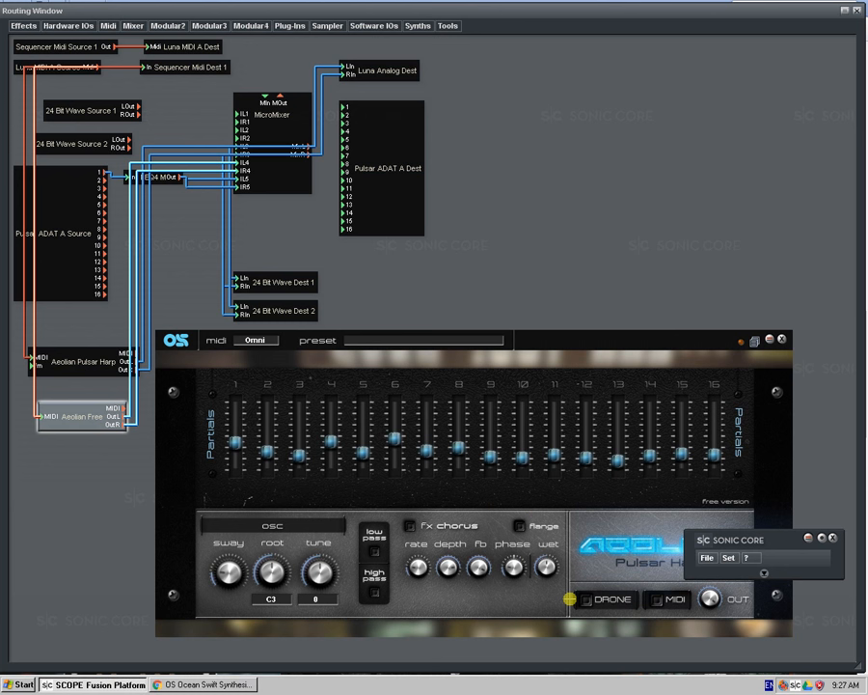
left_click(583, 599)
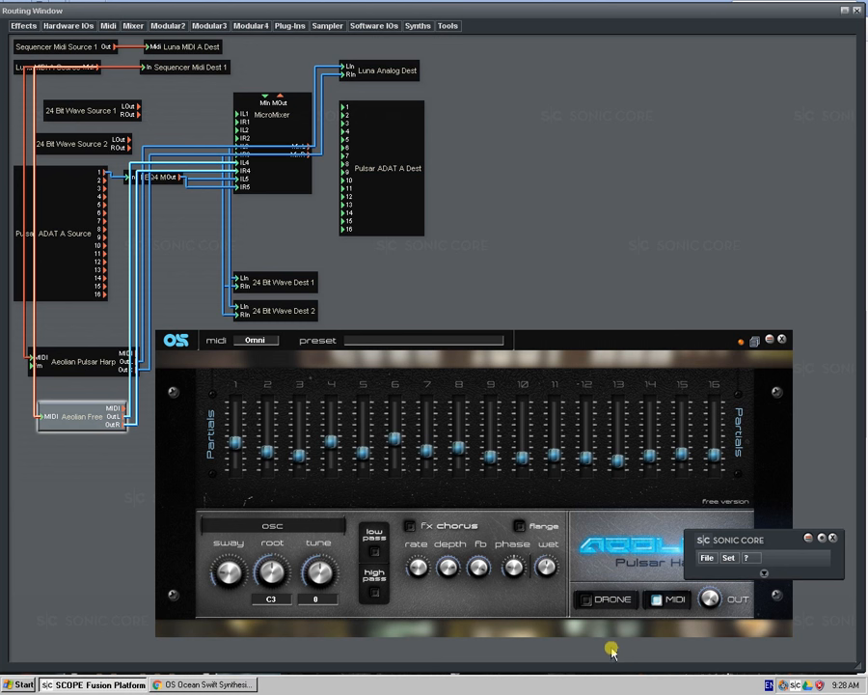
mouse_move(612, 670)
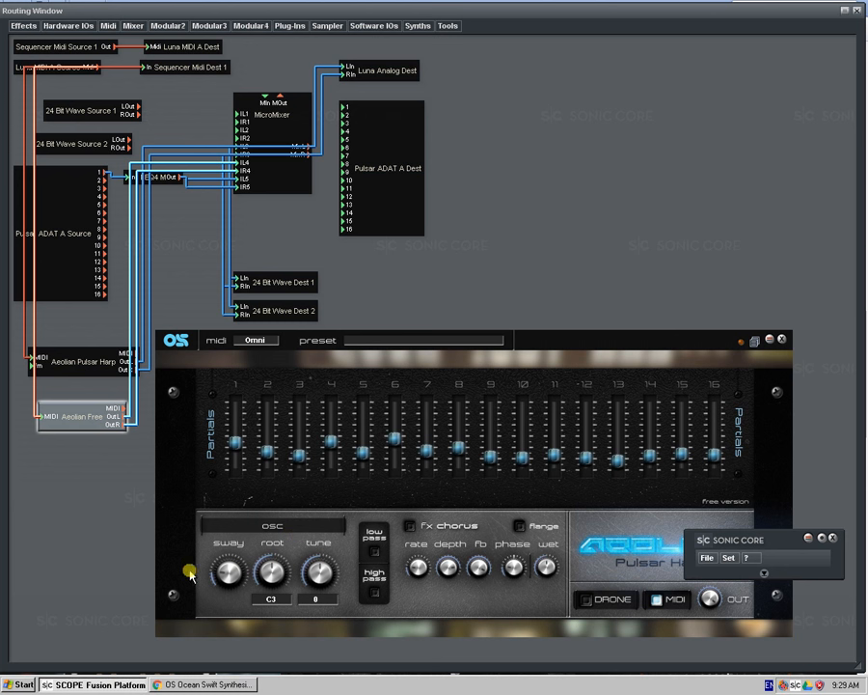
left_click(169, 572)
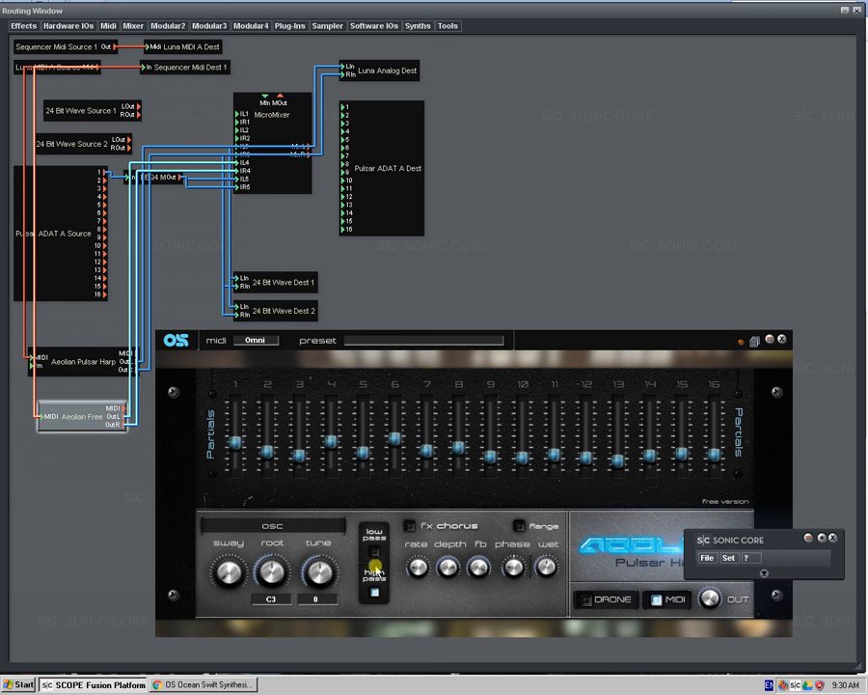
- Enable the free harp's low-pass and high-pass filter boxes
left_click(374, 570)
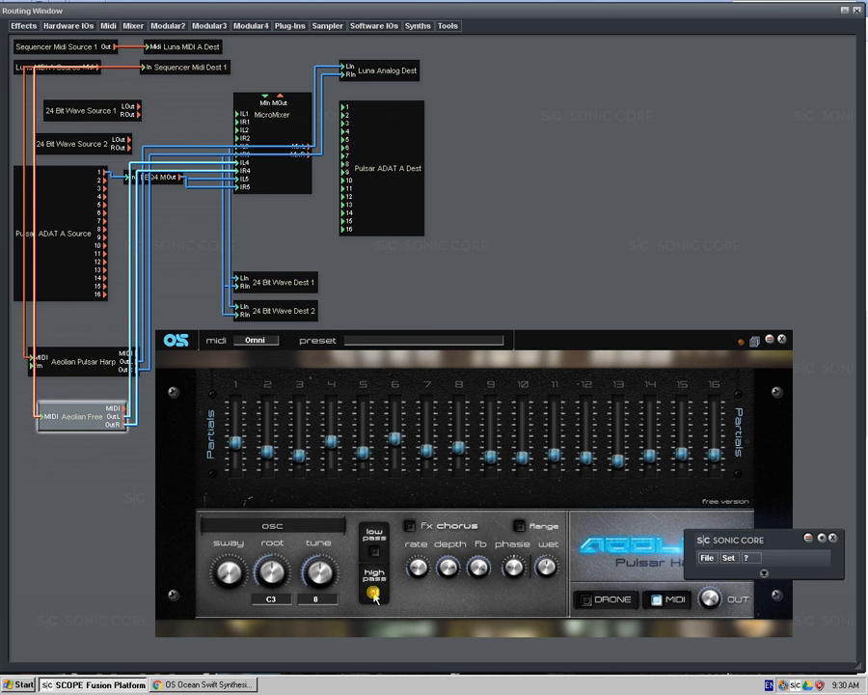
left_click(374, 560)
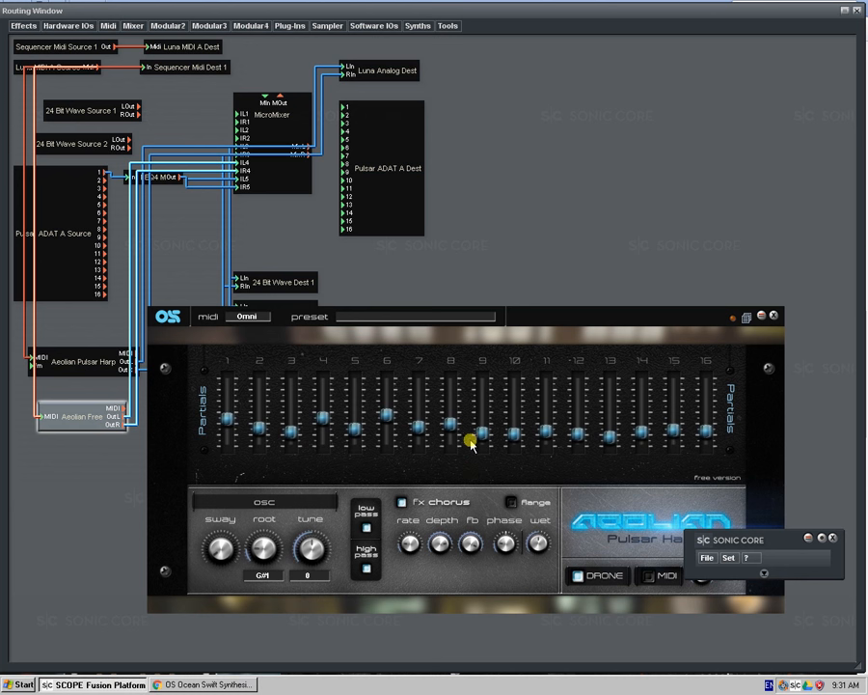
mouse_move(487, 494)
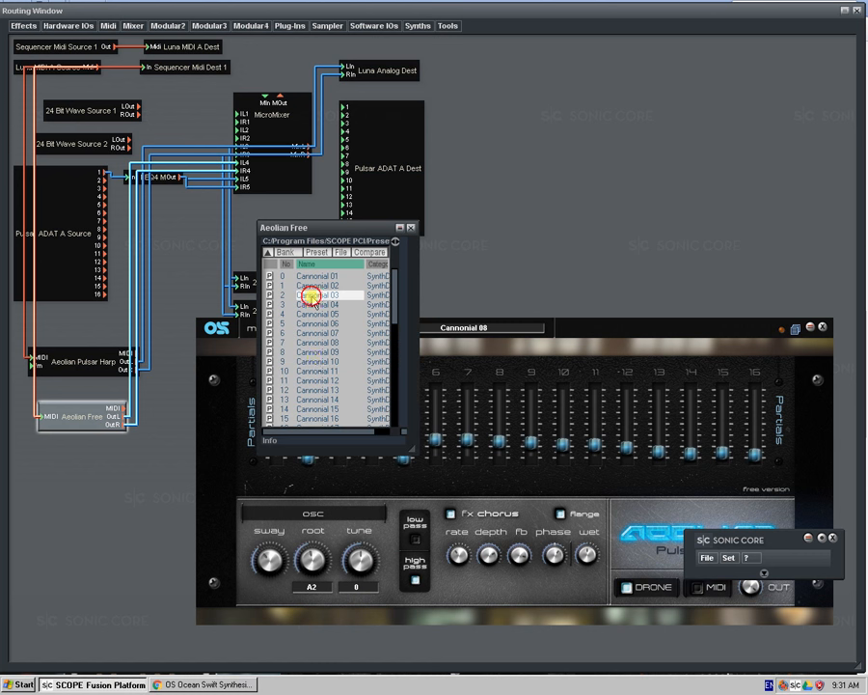
- Load Aeolian Free's Cannonial presets 11, 13, 16 and 29 in turn
left_click(318, 370)
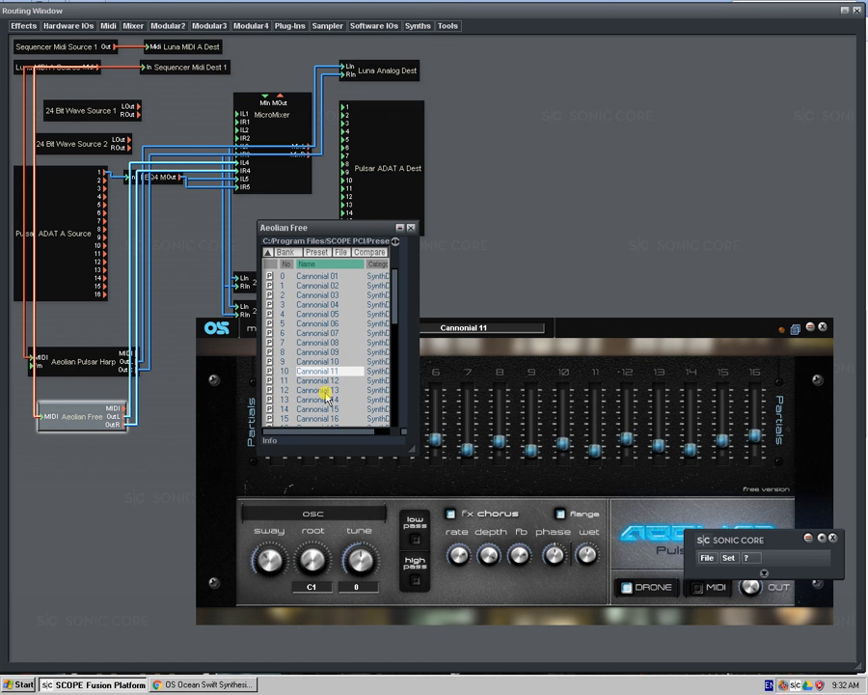
left_click(317, 400)
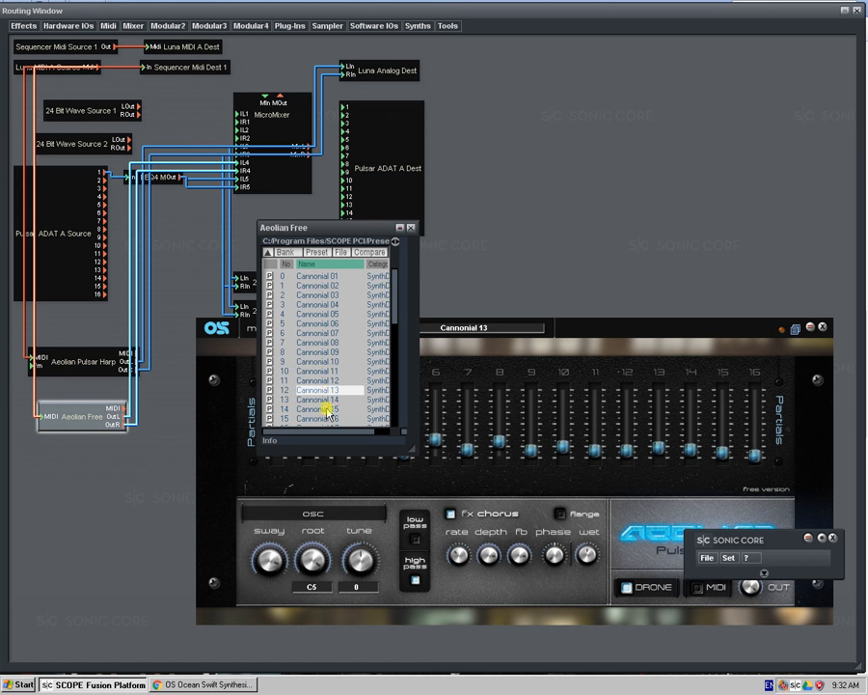
double_click(318, 419)
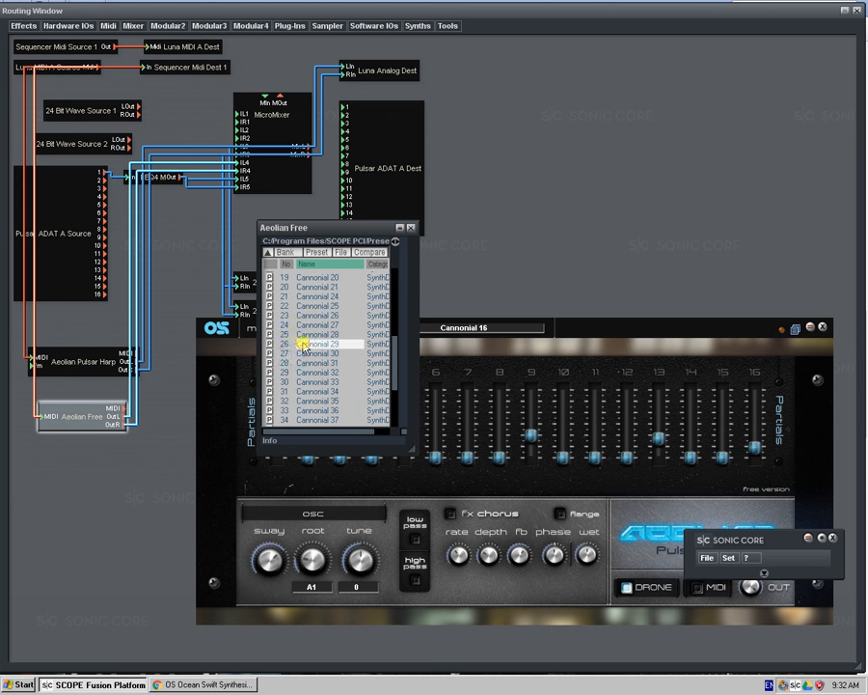
left_click(318, 344)
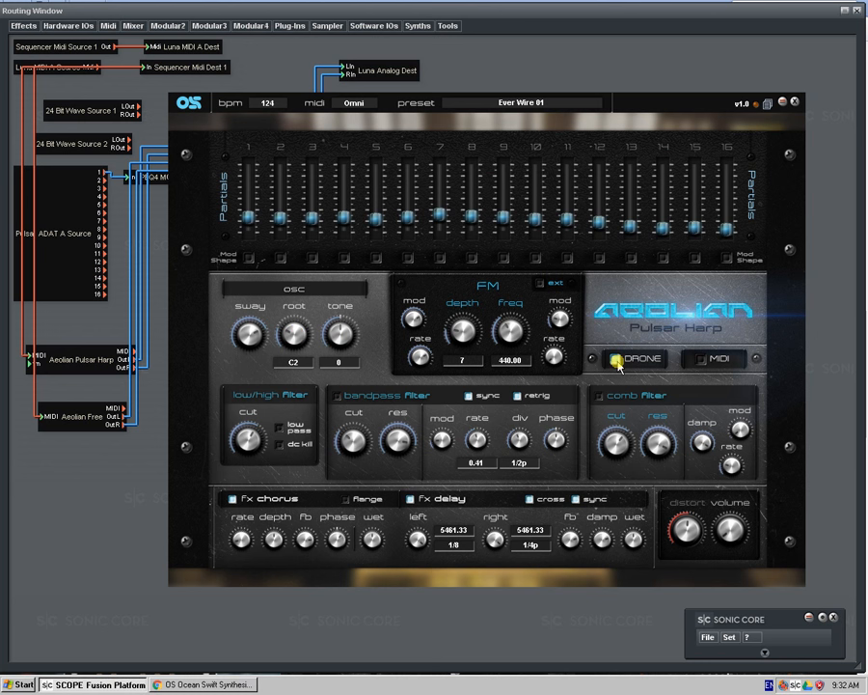
- Toggle drone mode on the full Aeolian Pulsar Harp
left_click(614, 358)
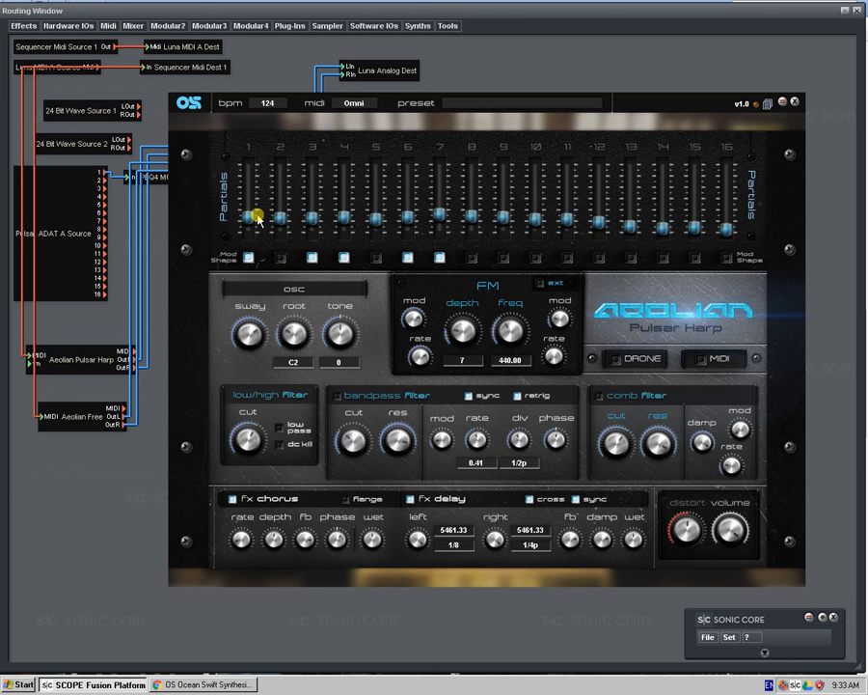
- Raise the level of the harp's first partial
left_click_drag(261, 217, 263, 184)
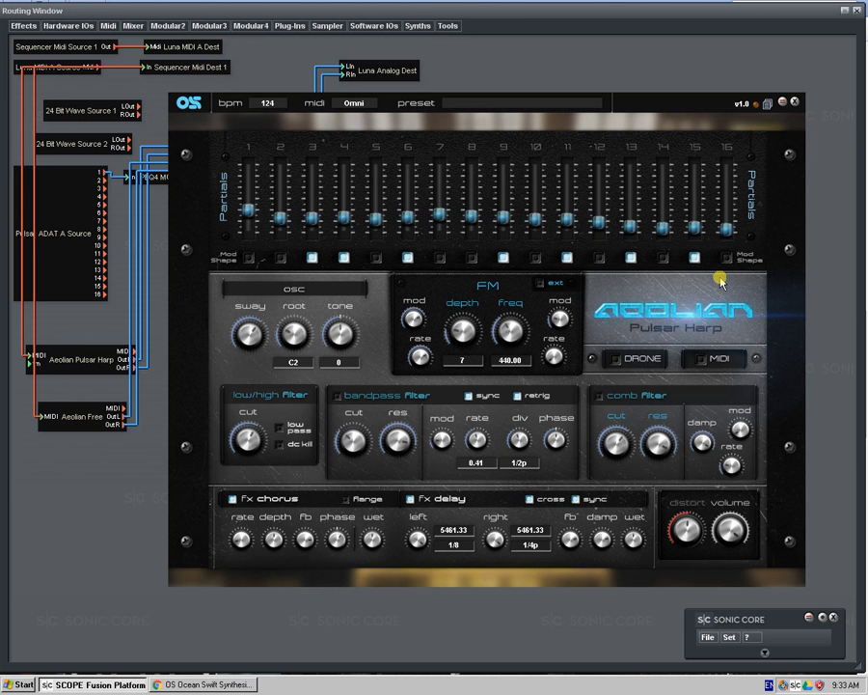
mouse_move(471, 359)
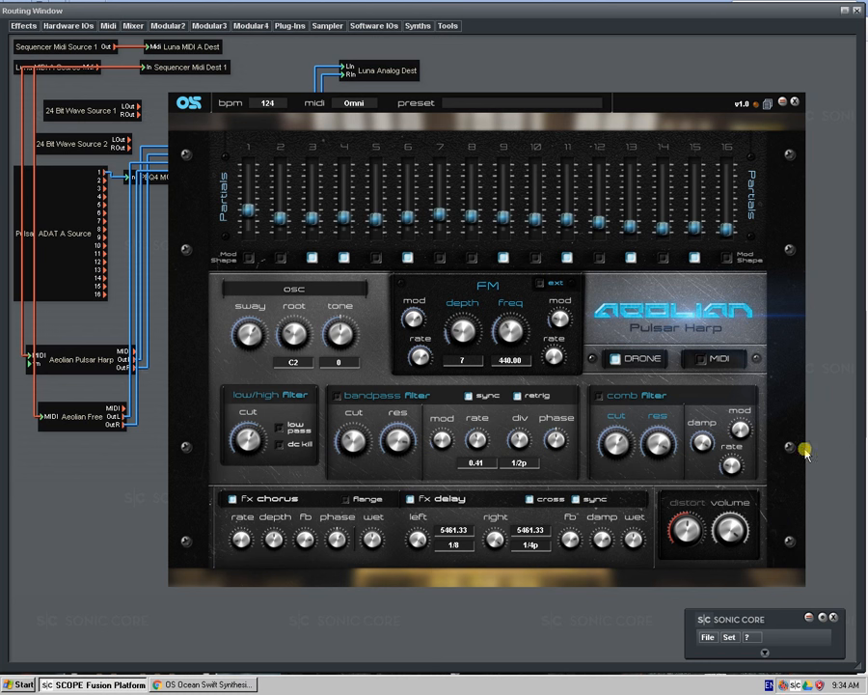
mouse_move(725, 473)
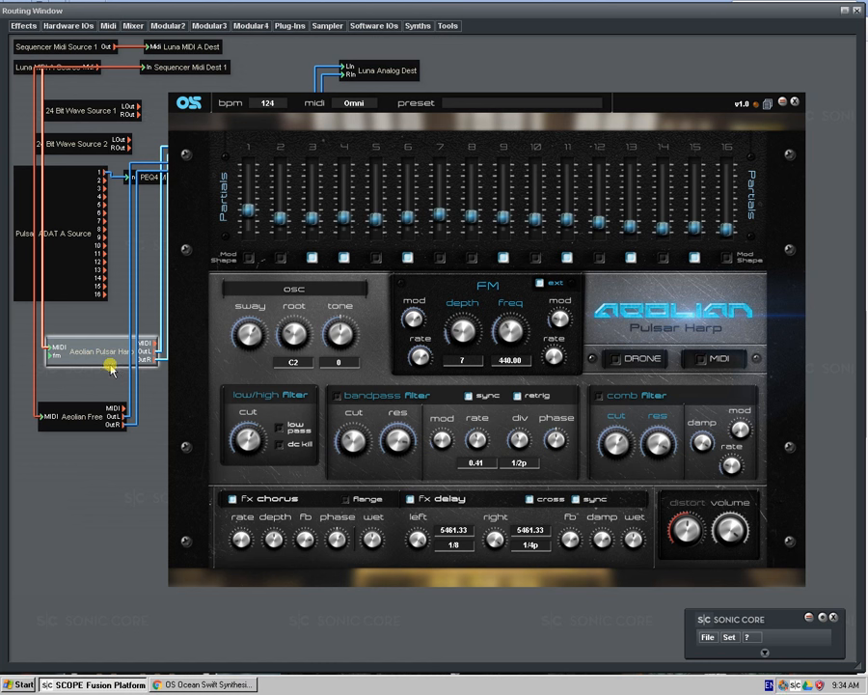
mouse_move(579, 345)
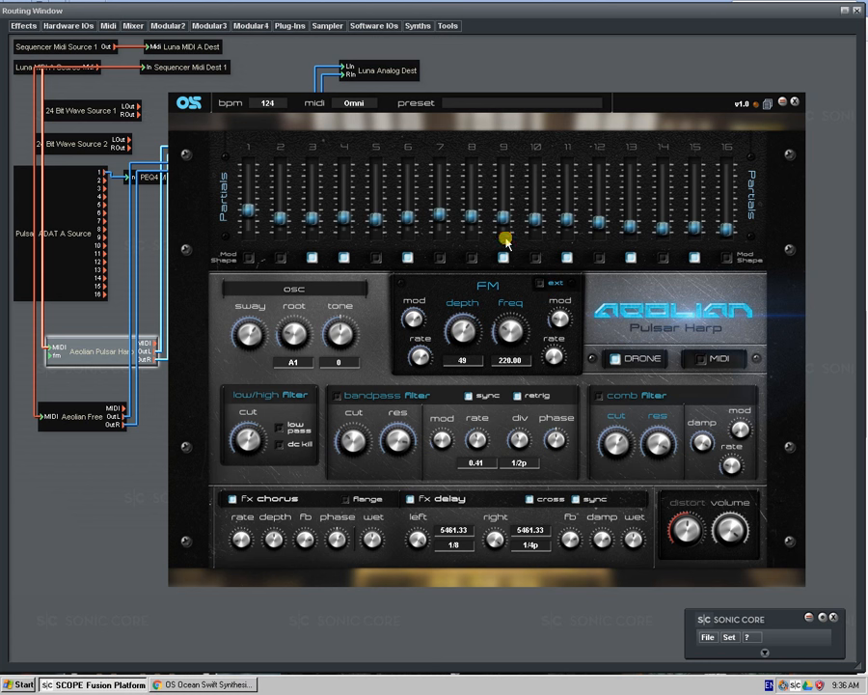
mouse_move(599, 459)
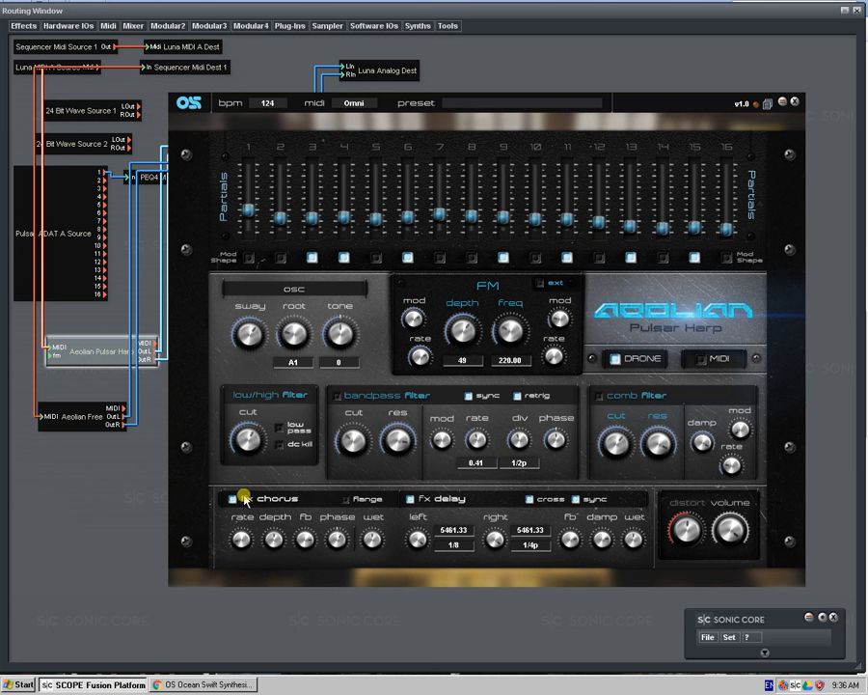
left_click(233, 497)
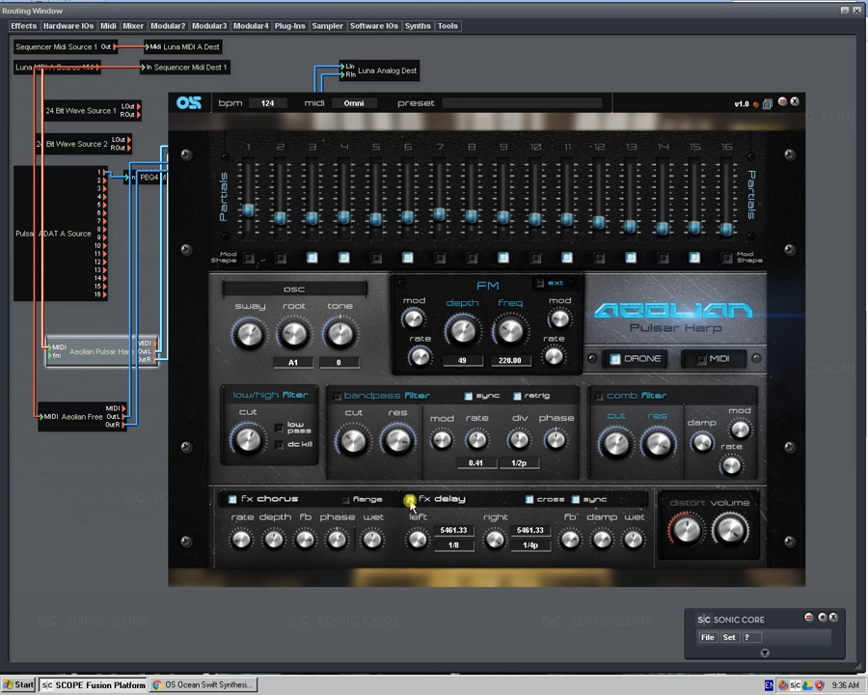
mouse_move(406, 535)
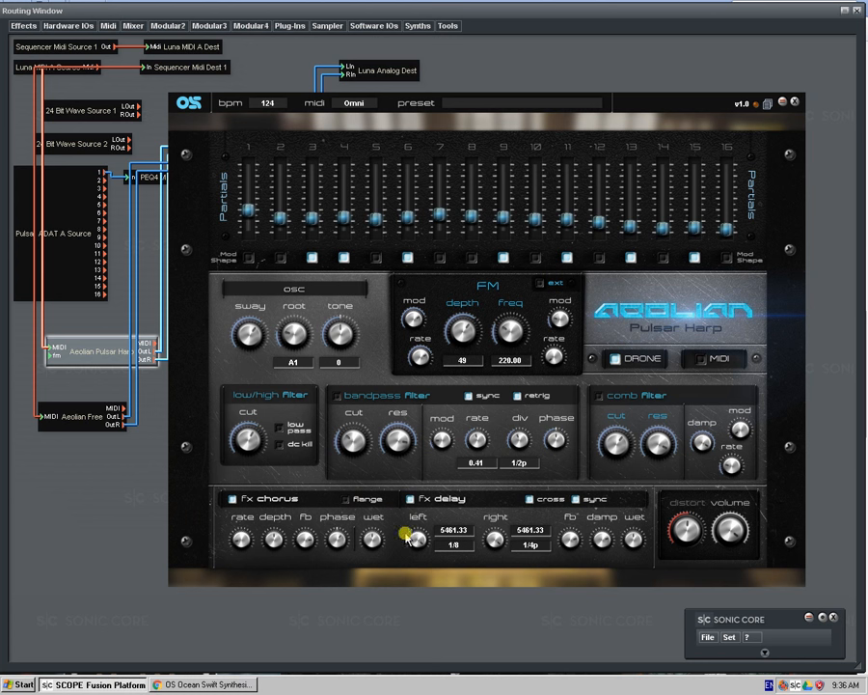
mouse_move(601, 531)
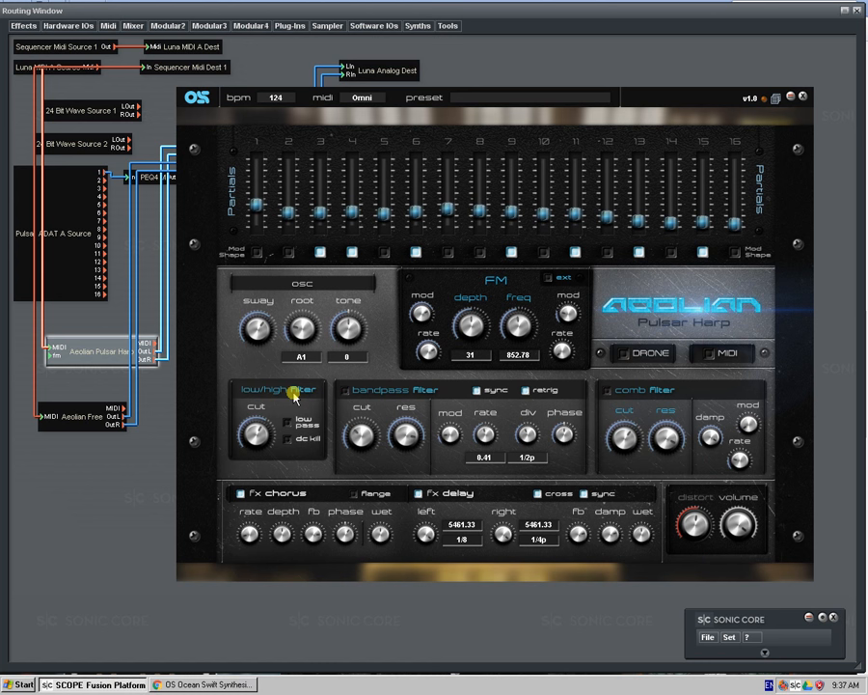
mouse_move(284, 416)
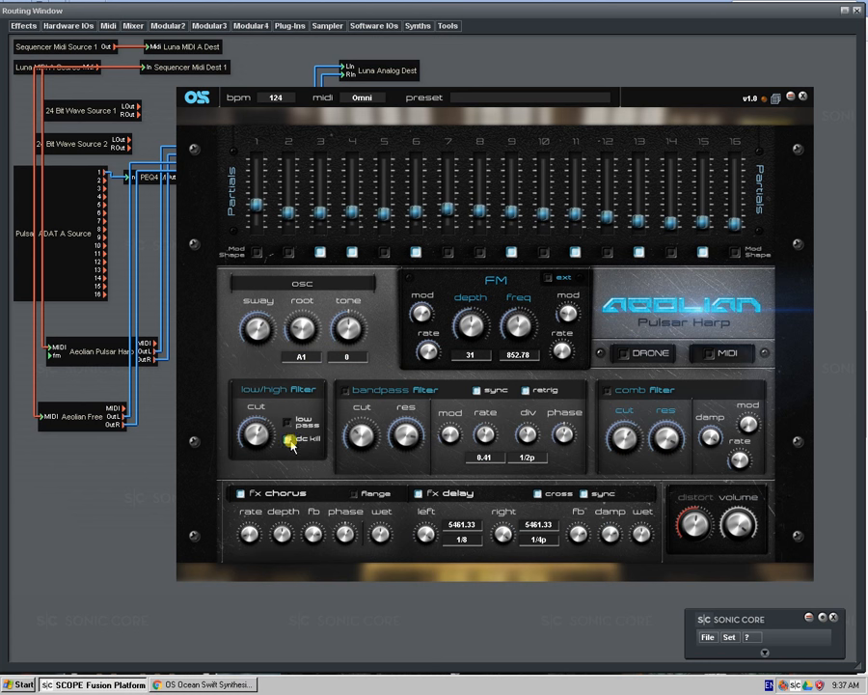
- Enable the harp's comb filter option
left_click(286, 439)
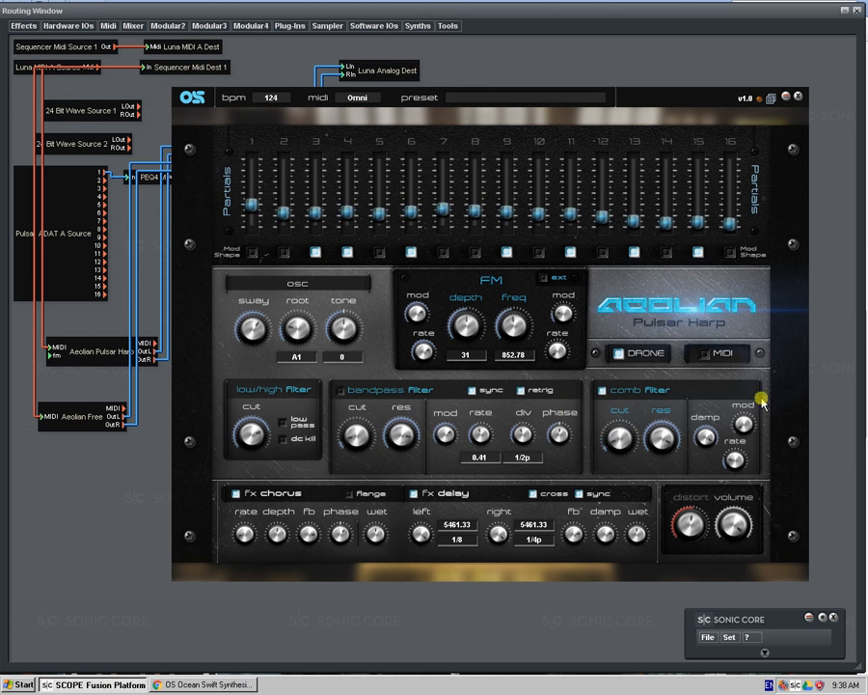
mouse_move(680, 446)
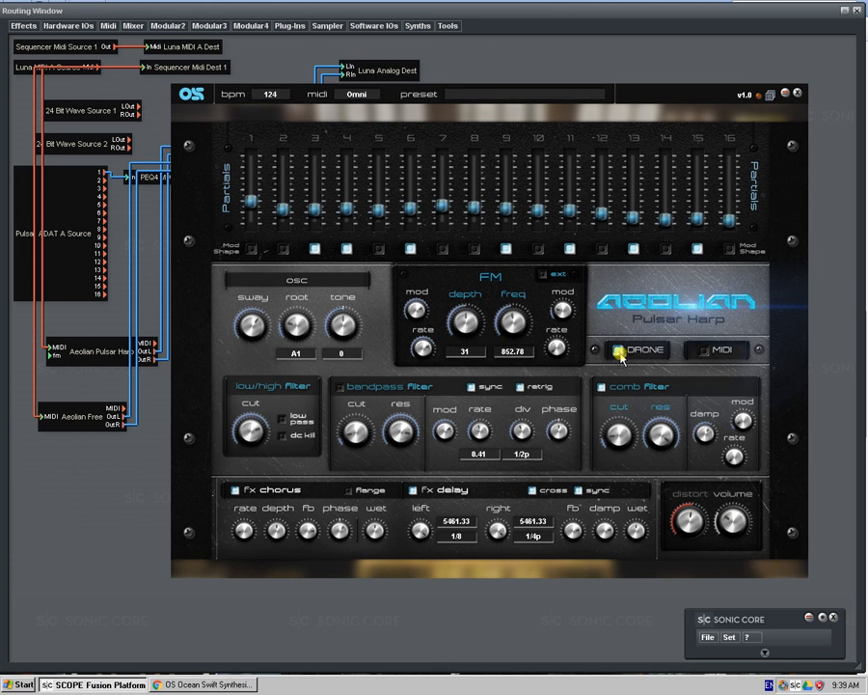
- Switch the harp to MIDI mode with drone off
left_click(719, 350)
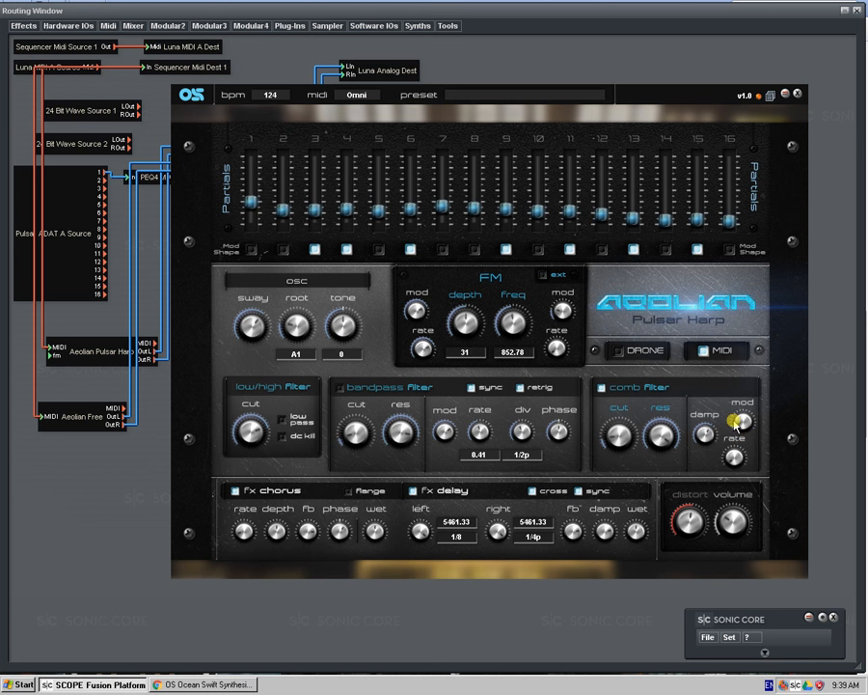
mouse_move(625, 365)
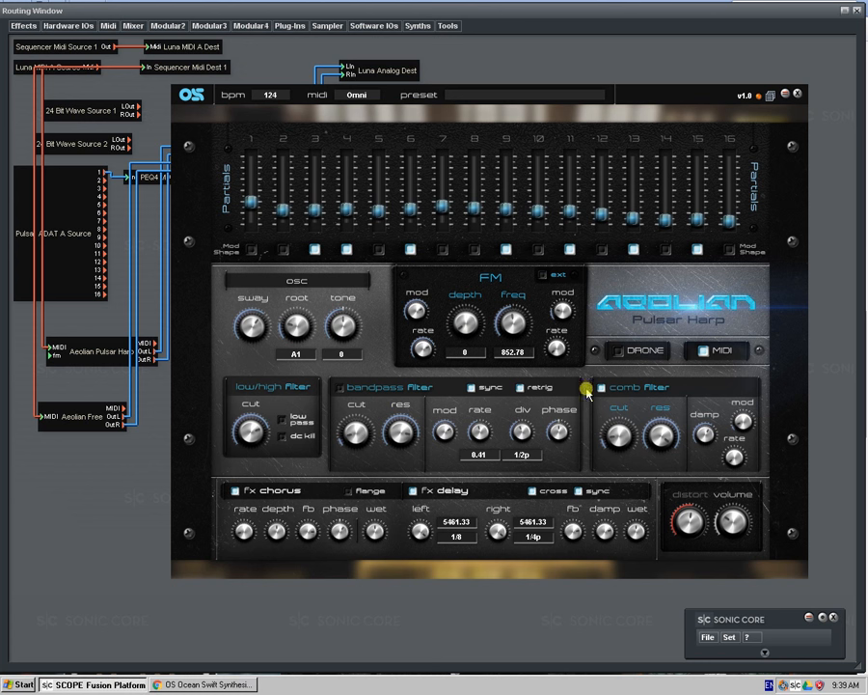
mouse_move(599, 391)
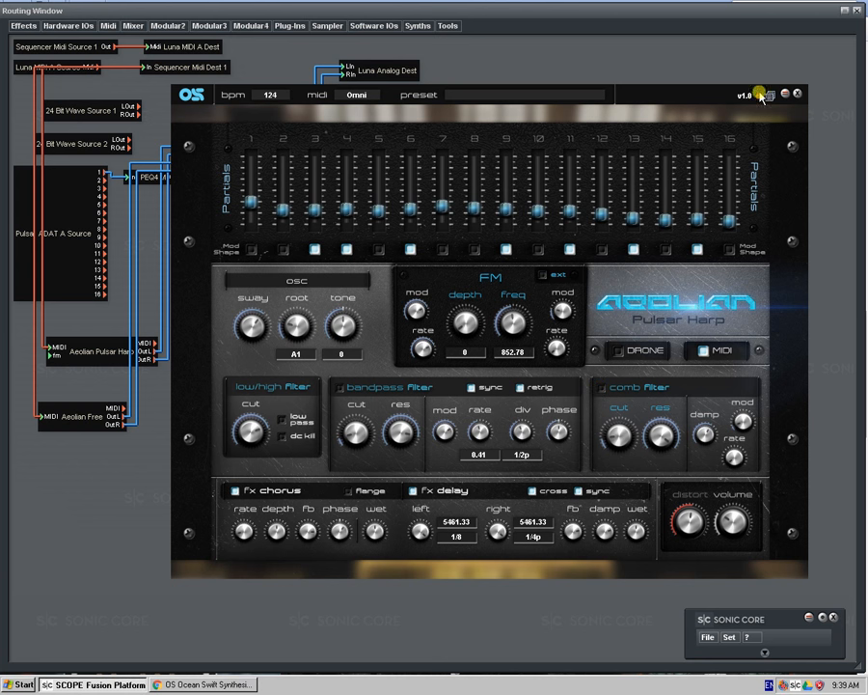
mouse_move(770, 97)
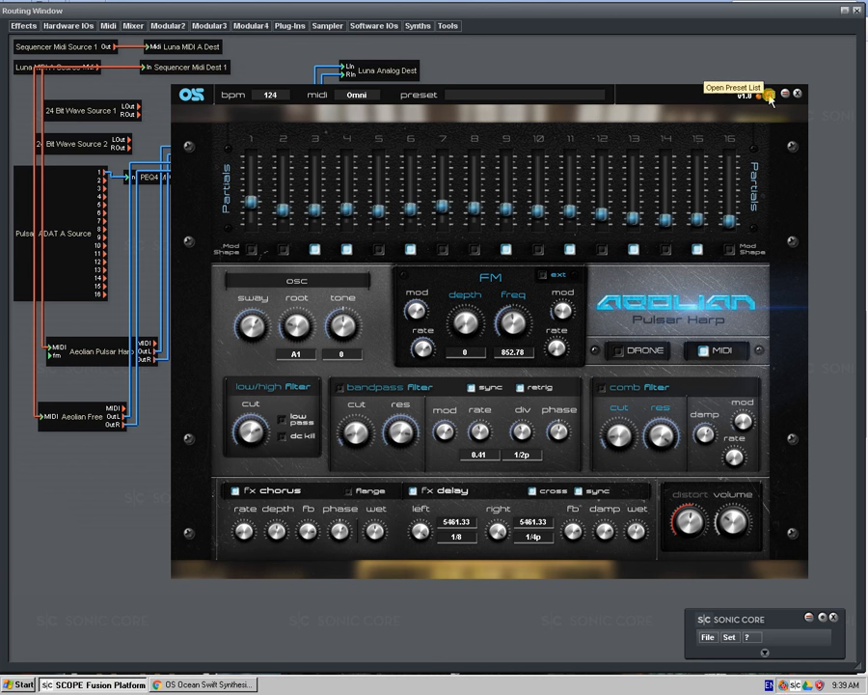
- Open the harp's preset list and load the Drone 03 preset
left_click(770, 95)
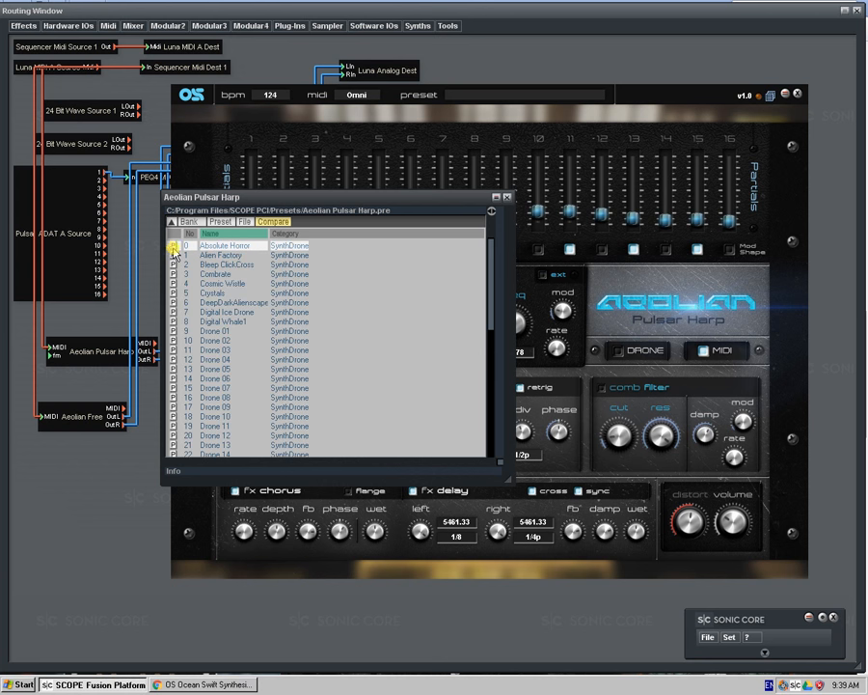
double_click(222, 245)
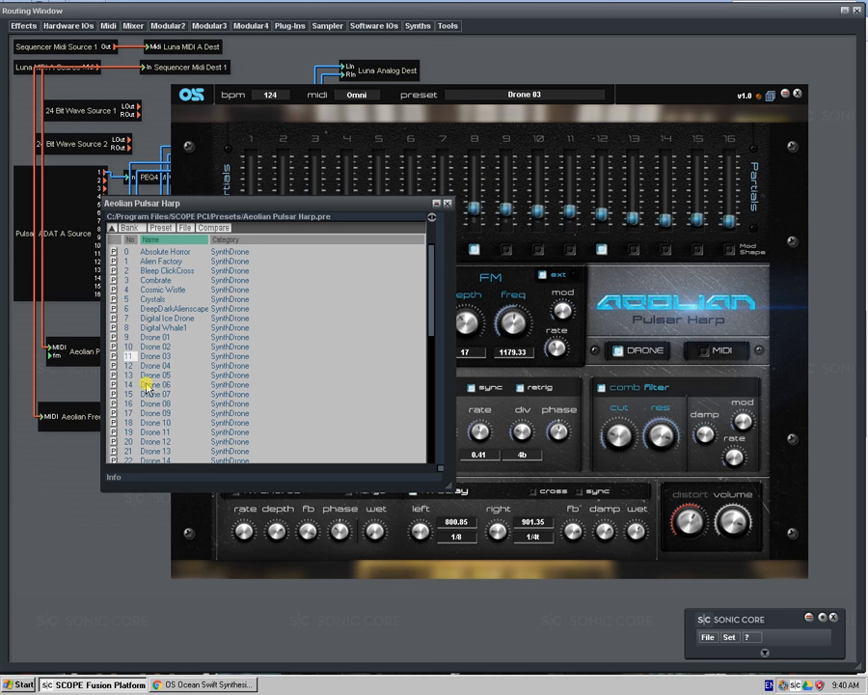
mouse_move(168, 388)
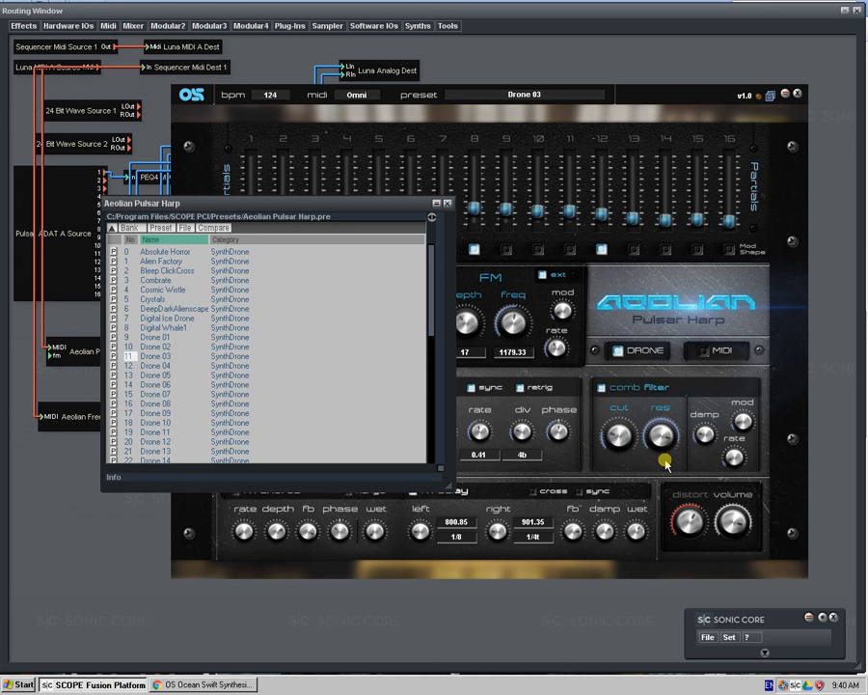
mouse_move(83, 379)
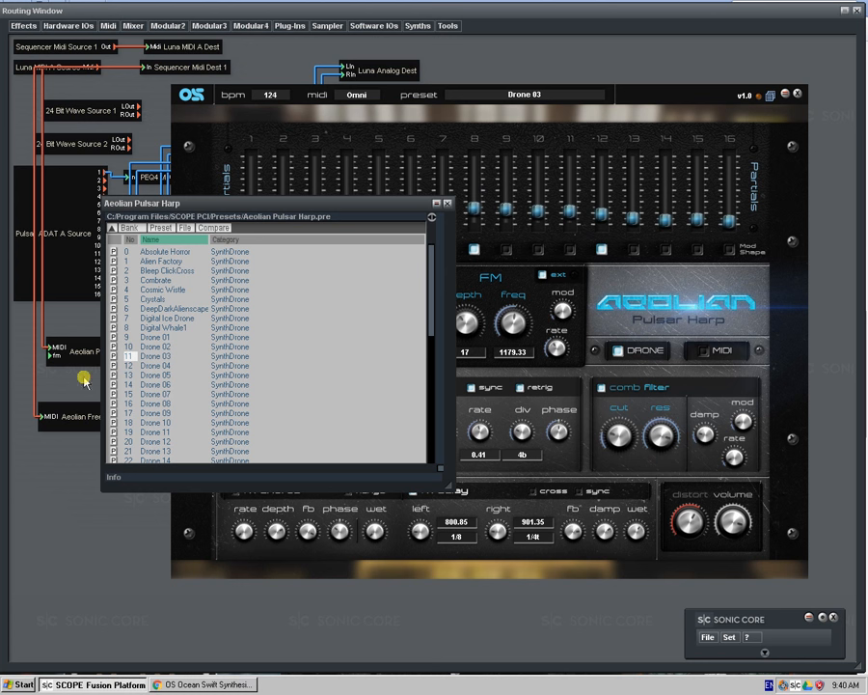
mouse_move(118, 391)
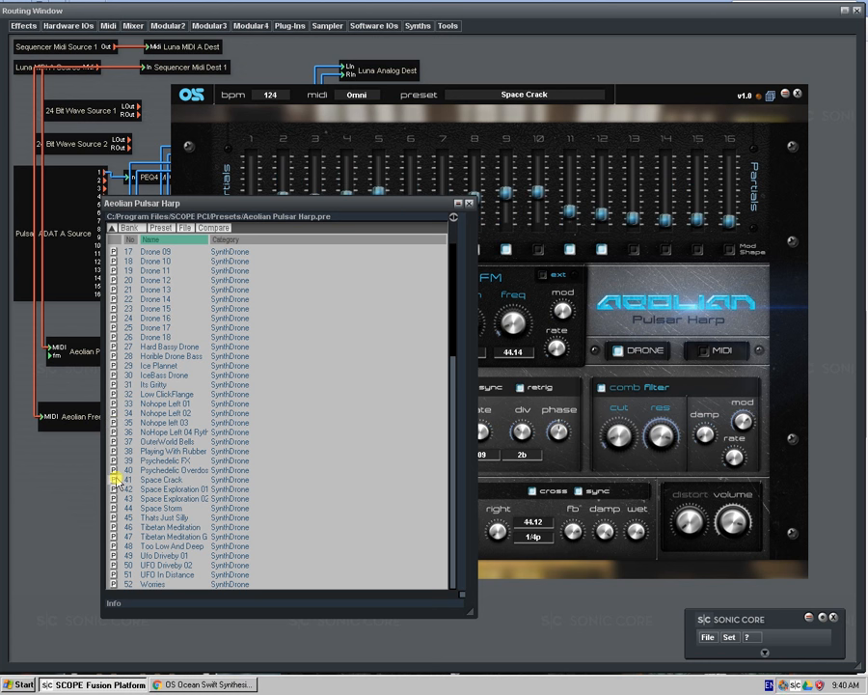
- Load the Space Crack preset from the preset list
double_click(171, 527)
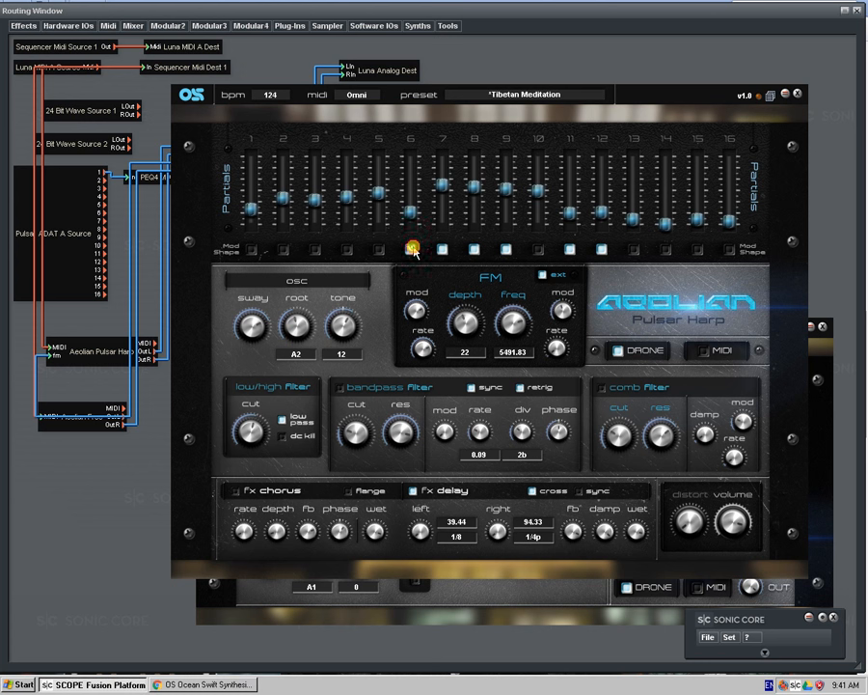
- Lower the harp's FM depth knob to 9
left_click_drag(466, 323, 466, 333)
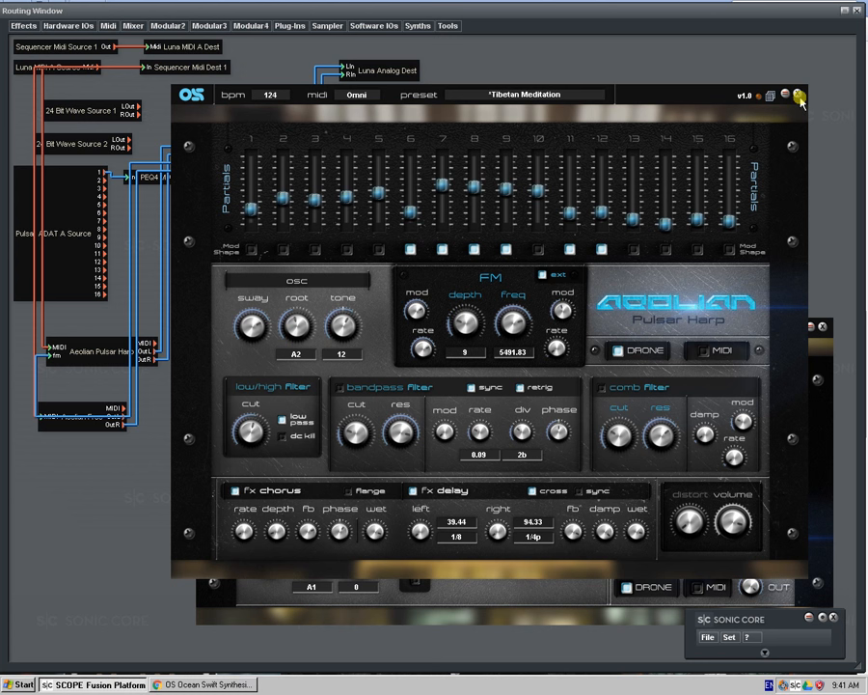
mouse_move(799, 95)
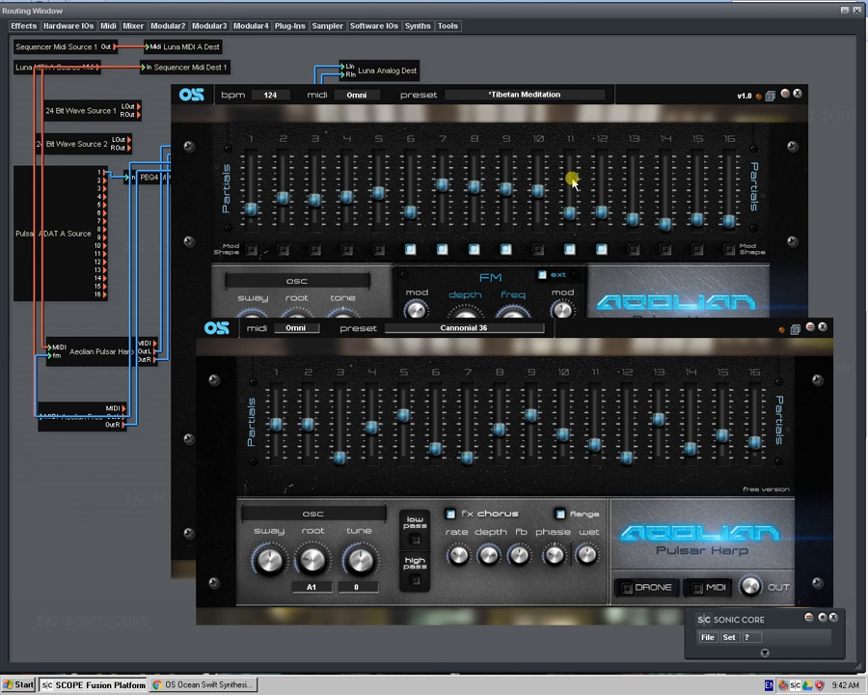
mouse_move(763, 359)
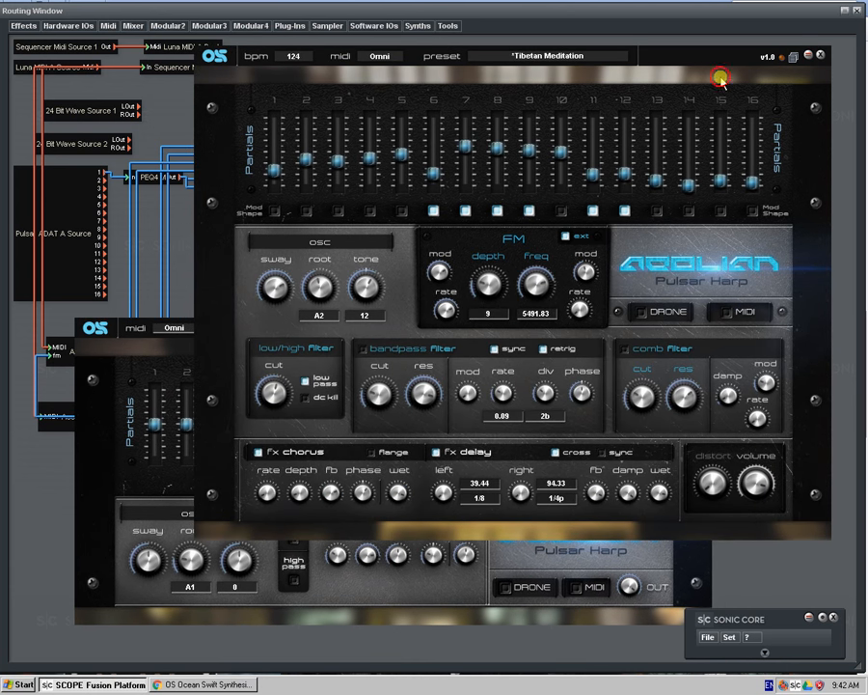
- Bring up the Ocean Swift Synthesis site in Chrome from the taskbar
left_click(203, 686)
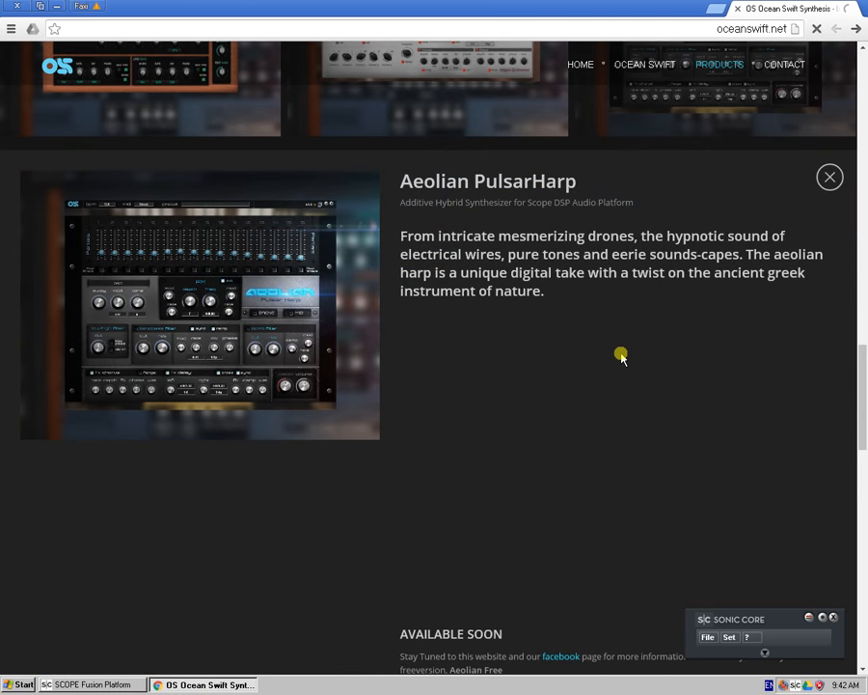
- Browse the PulsarHarp page and SoundCloud tracks, then return HOME and scroll to the top
scroll("down", 3)
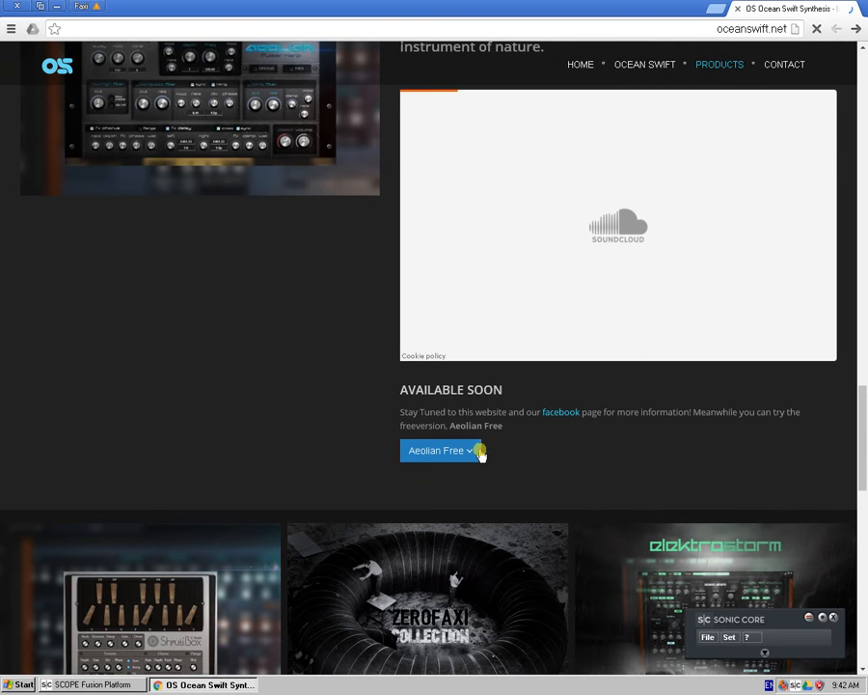
left_click(439, 450)
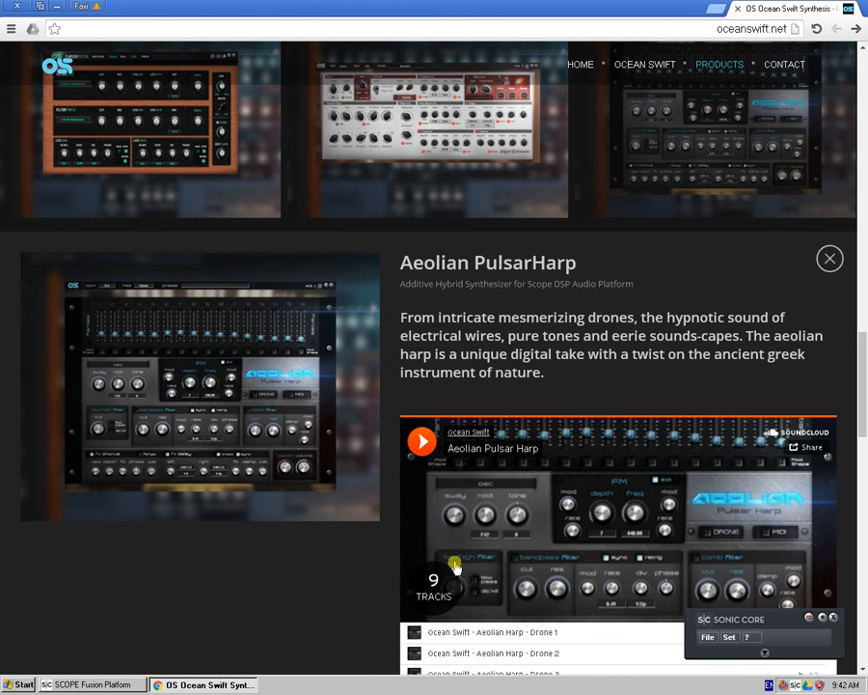
scroll("down", 3)
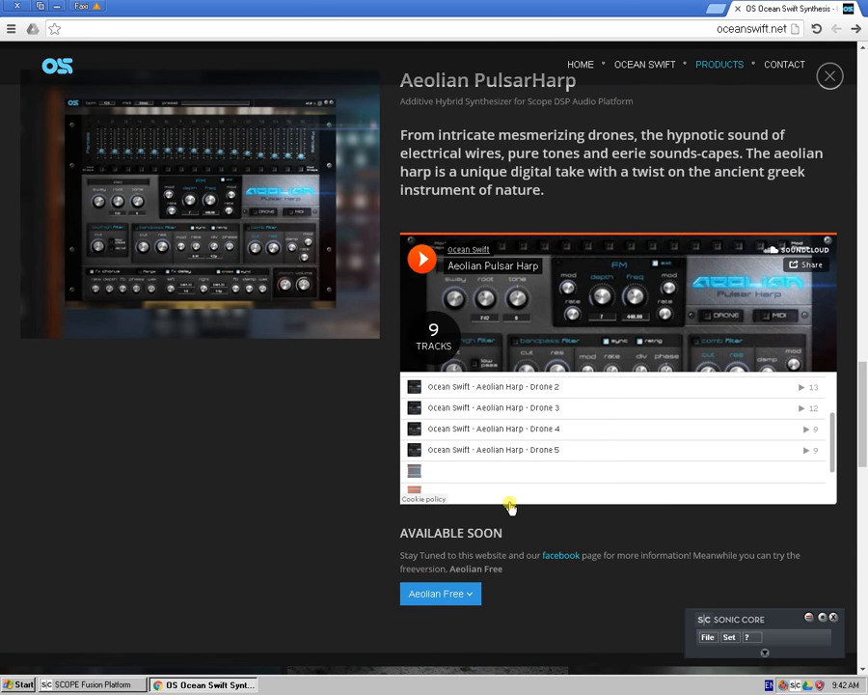
scroll("down", 3)
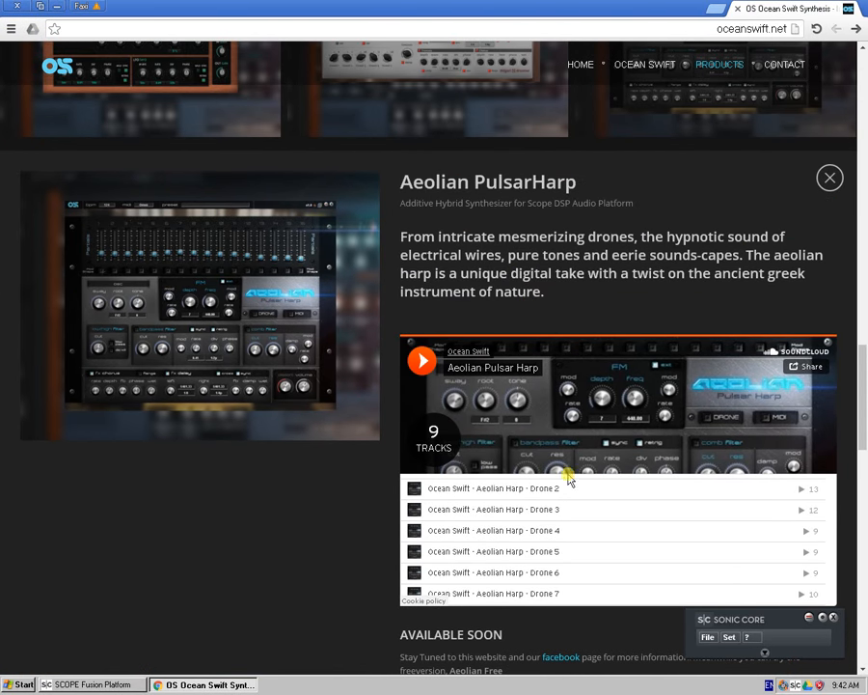
left_click(829, 178)
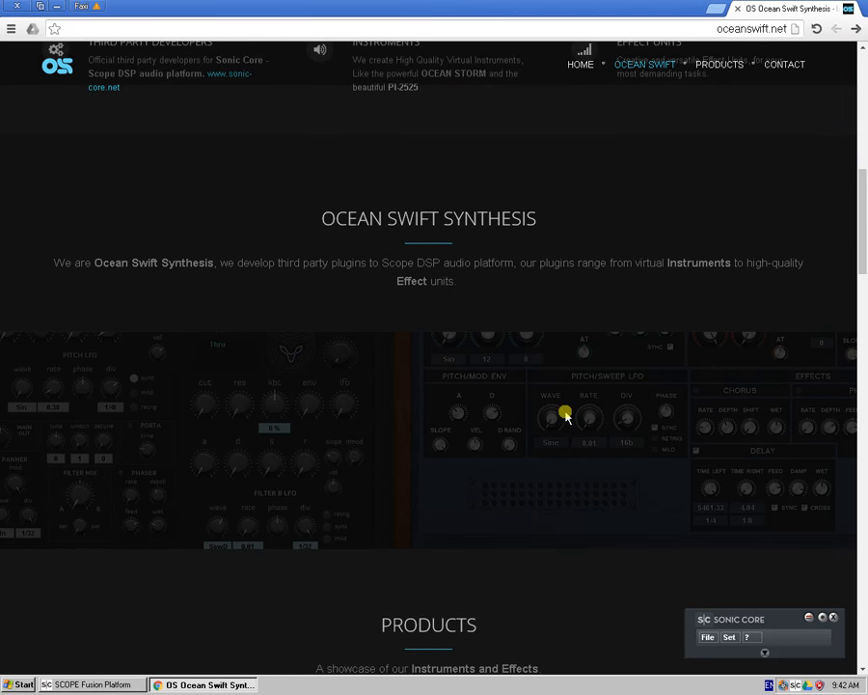
scroll("up", 3)
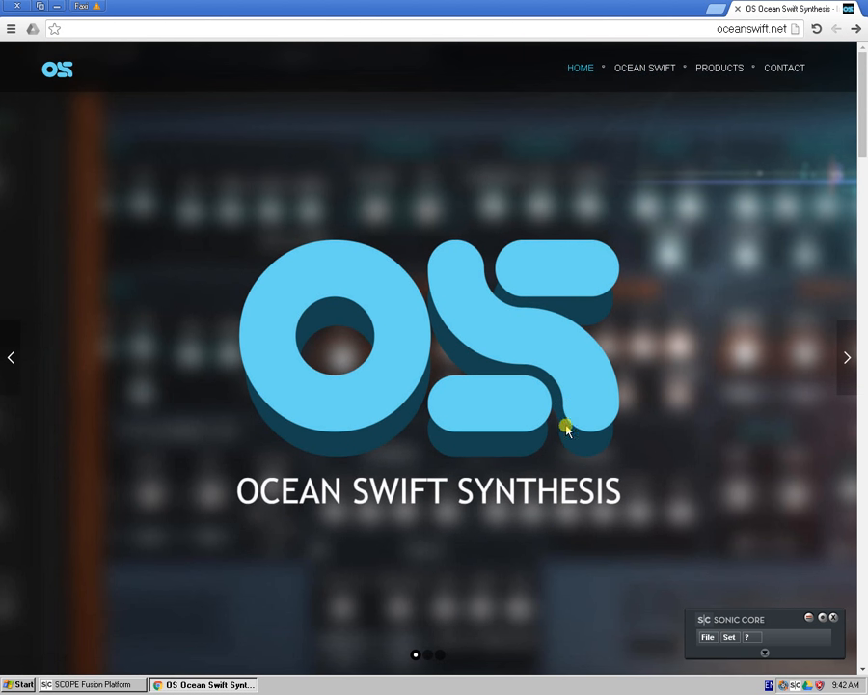